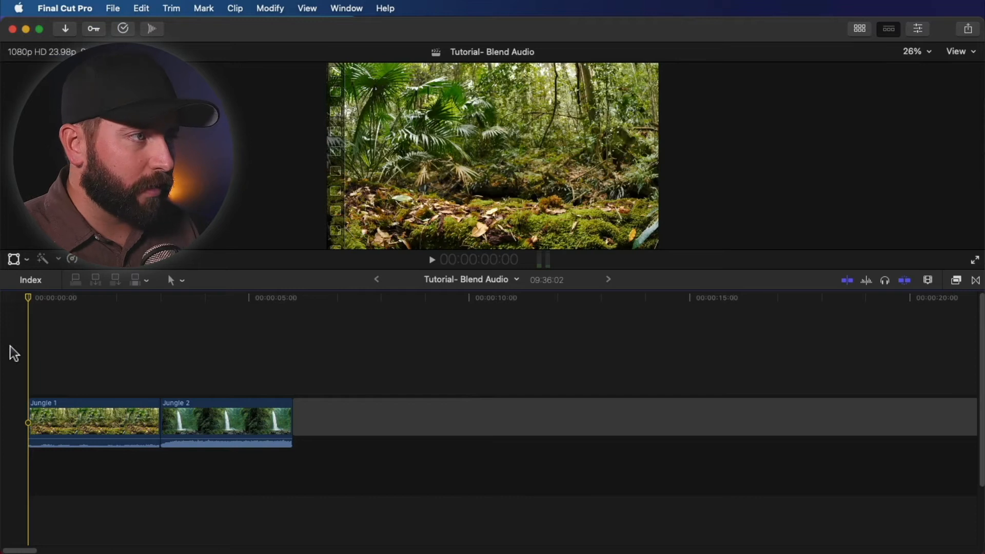
- Play back the two jungle clips and select the Jungle 1 clip for editing
{"action": "key", "text": "space"}
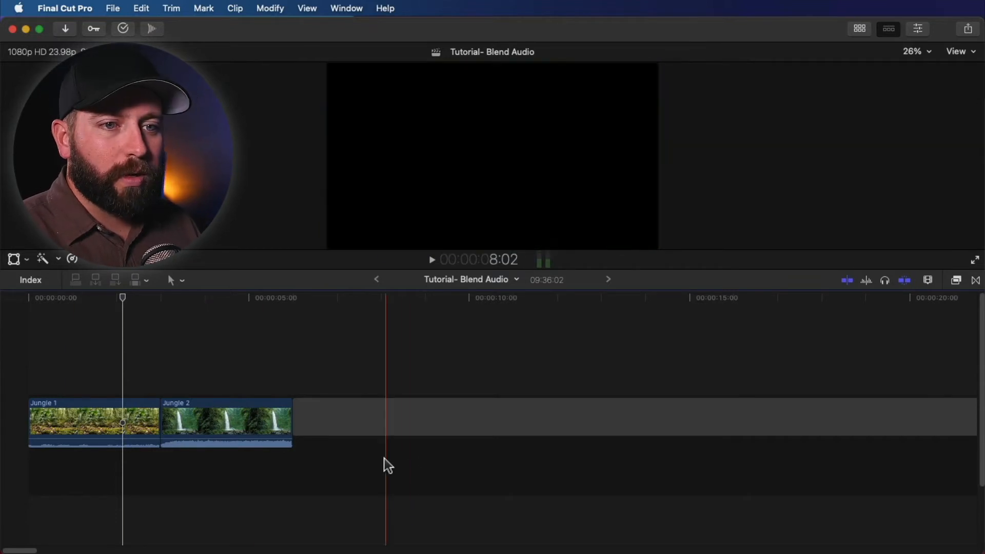
{"action": "left_click", "coordinate": [226, 423]}
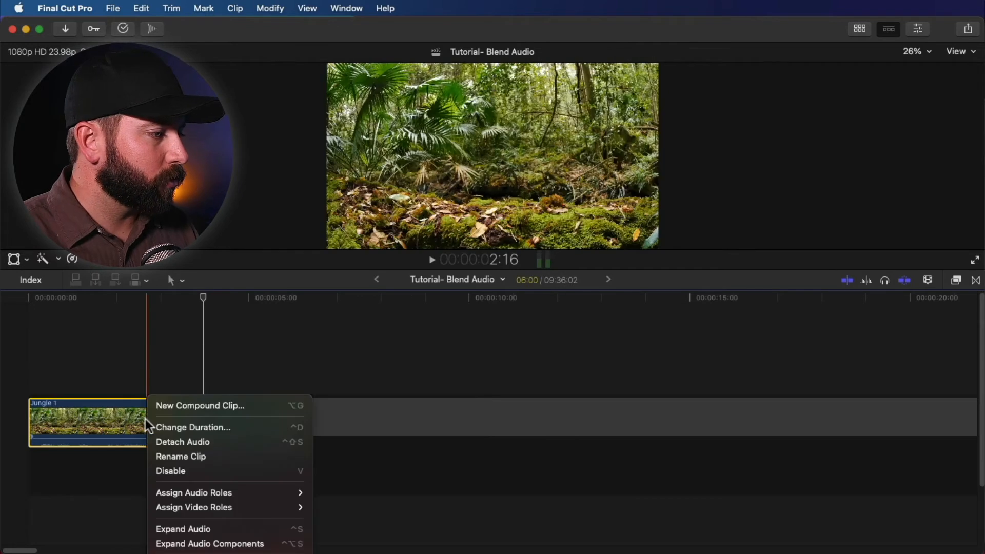
{"action": "mouse_move", "coordinate": [217, 491]}
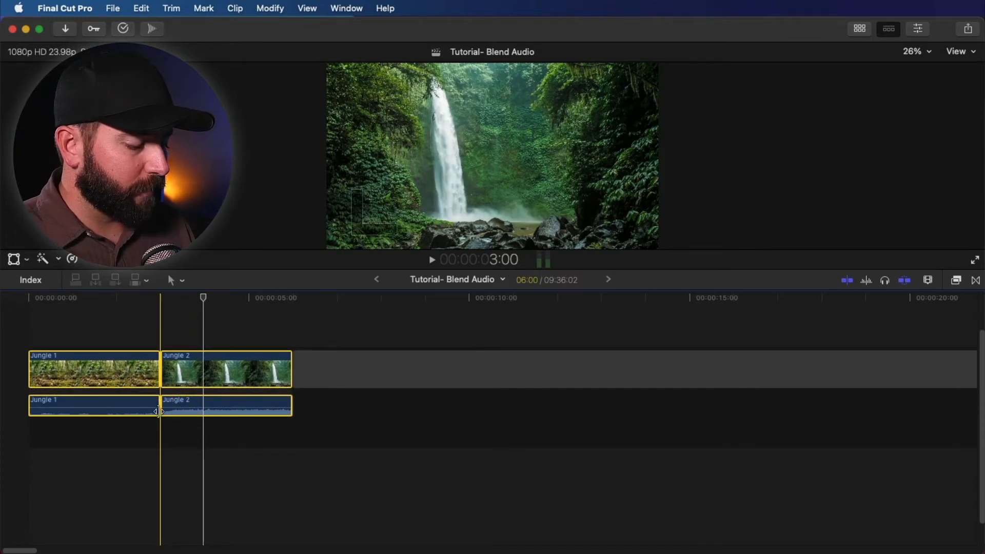
- Expand the audio and shift the video cut so Jungle 1's audio overlaps Jungle 2's, then review playback
{"action": "key", "text": "ctrl+s"}
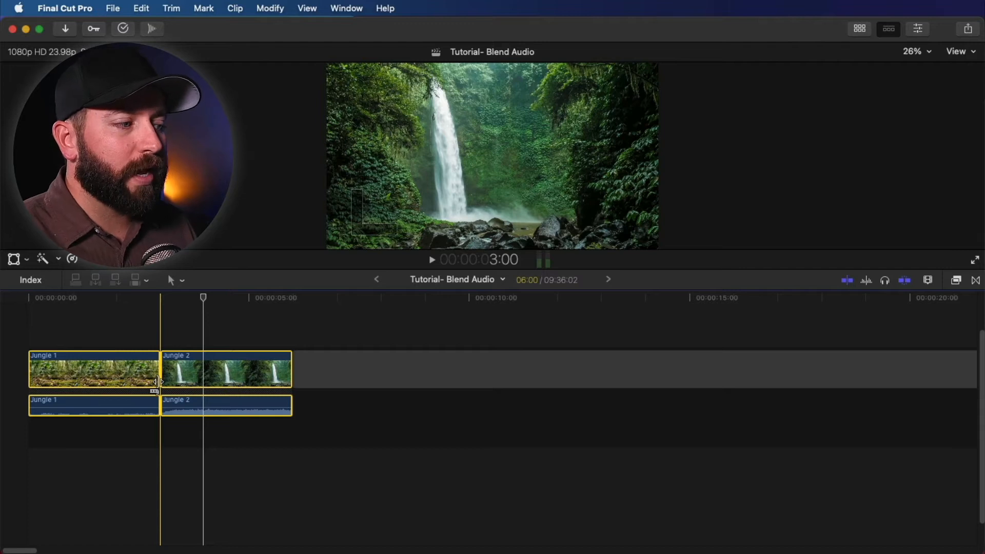
{"action": "left_click_drag", "start_coordinate": [159, 373], "coordinate": [159, 373]}
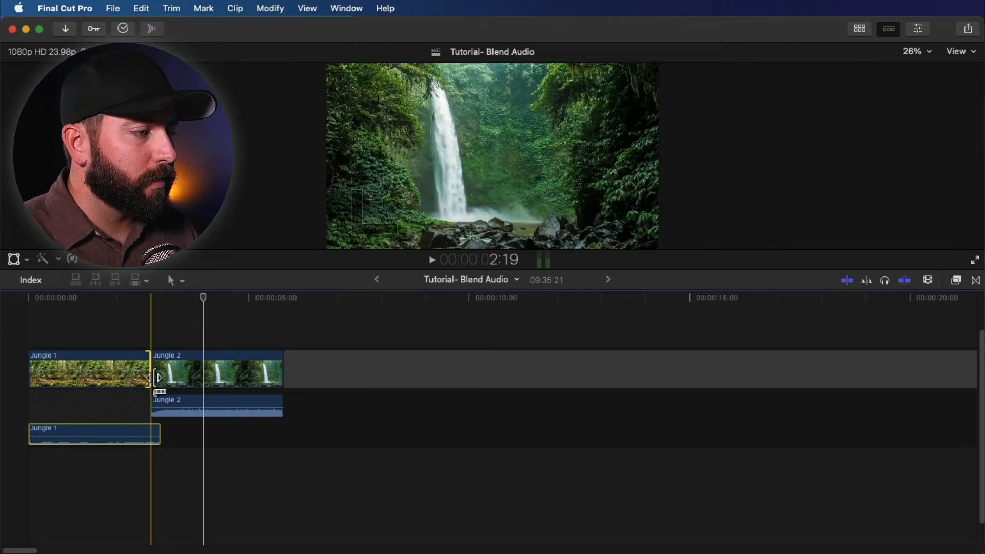
{"action": "left_click_drag", "start_coordinate": [147, 374], "coordinate": [160, 374]}
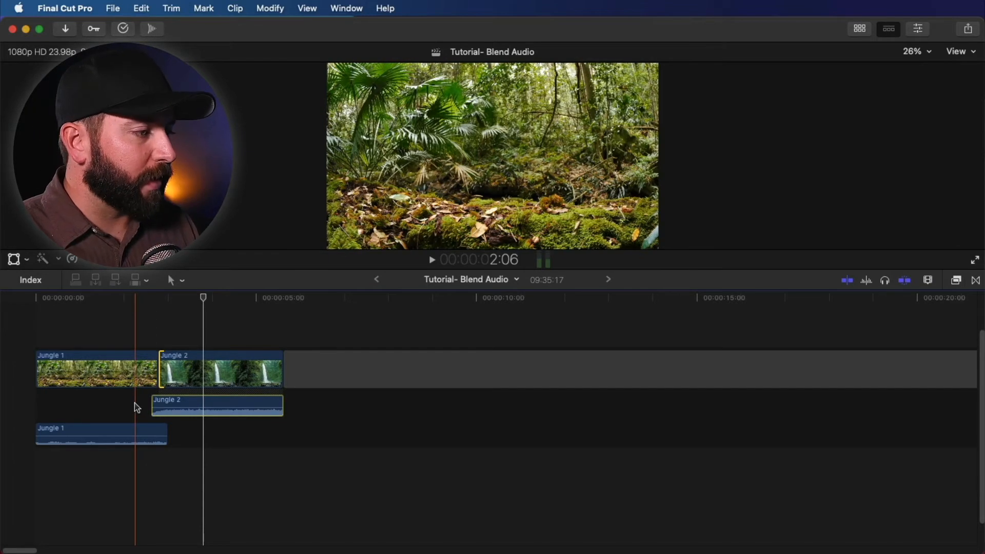
{"action": "key", "text": "space"}
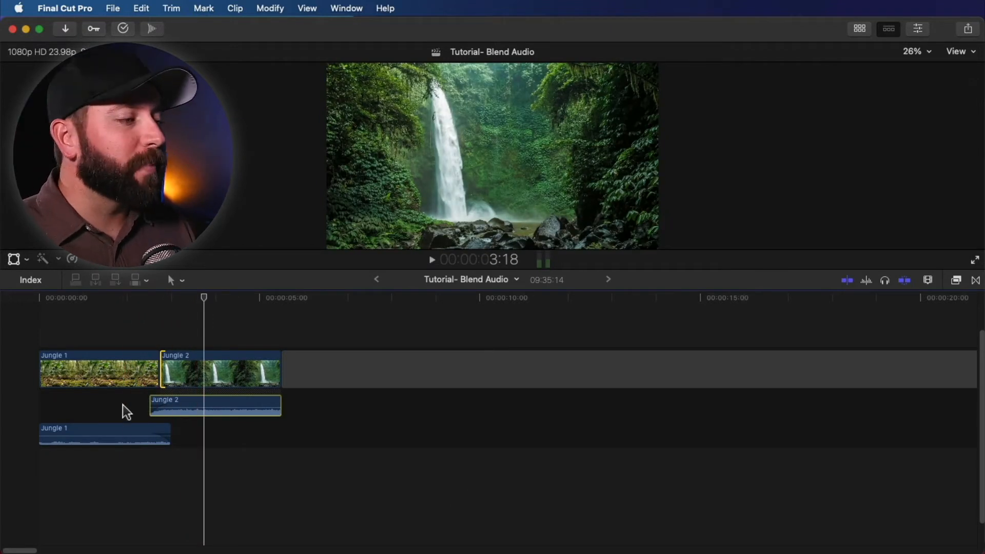
- Set the fade shape to S-curve on both Jungle 2's and Jungle 1's overlapping audio
{"action": "left_click", "coordinate": [166, 409]}
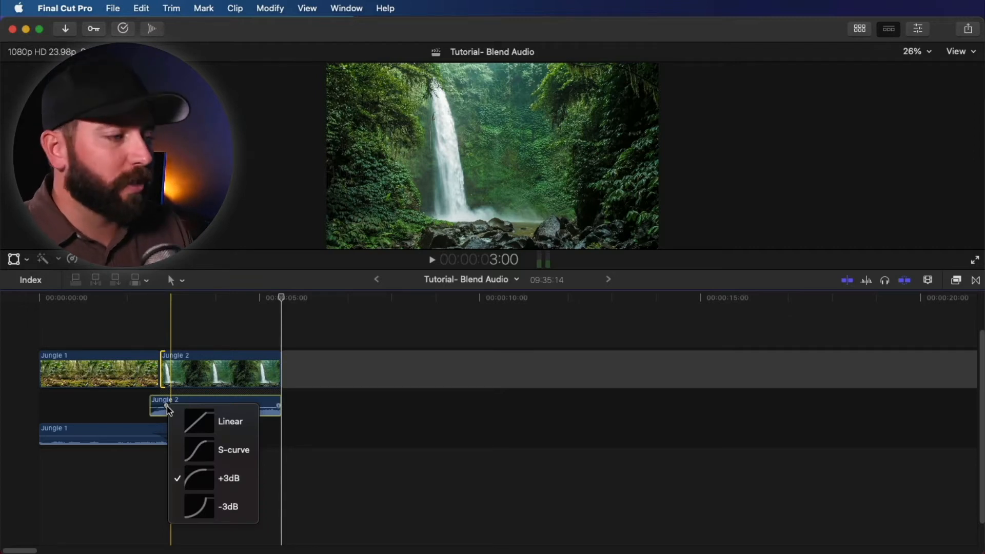
{"action": "mouse_move", "coordinate": [186, 421]}
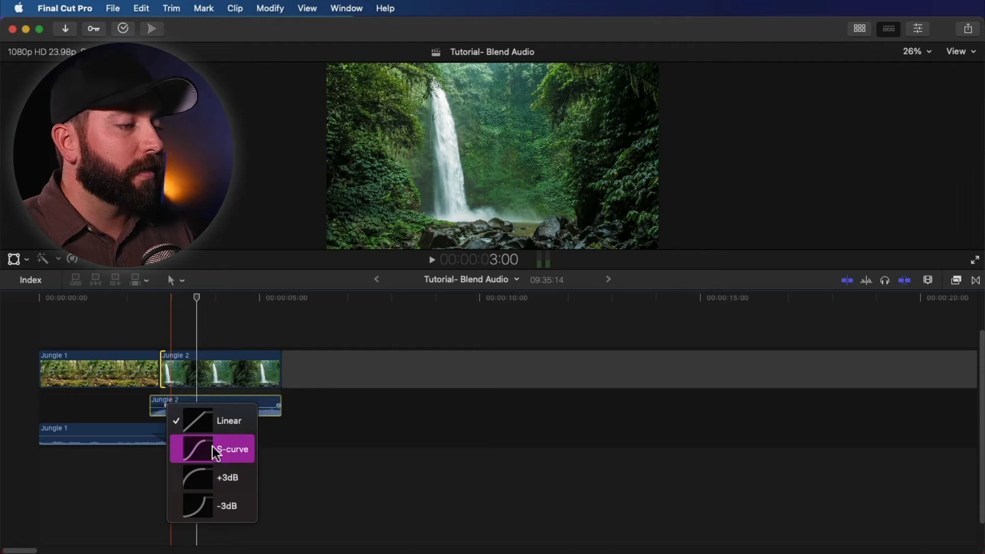
{"action": "left_click", "coordinate": [233, 450]}
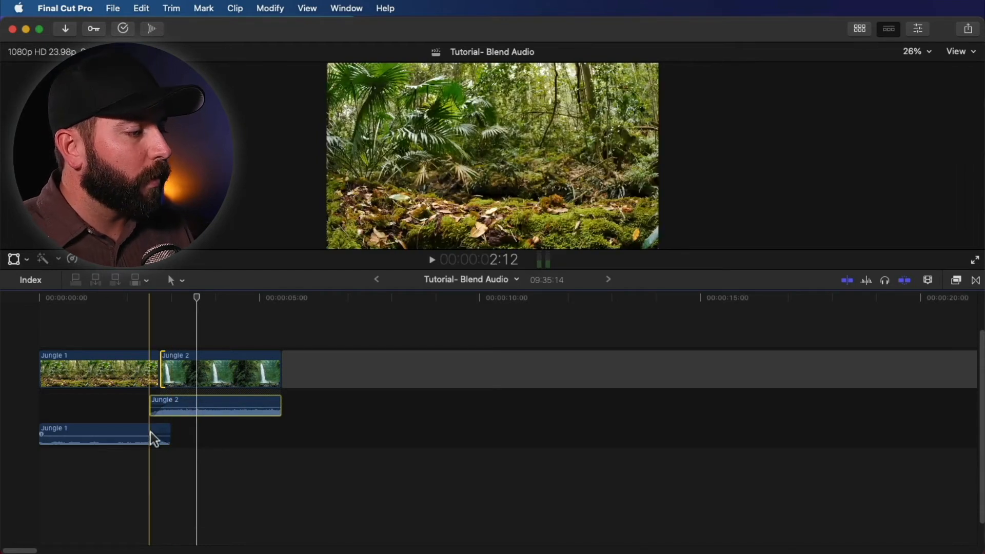
{"action": "left_click", "coordinate": [154, 437]}
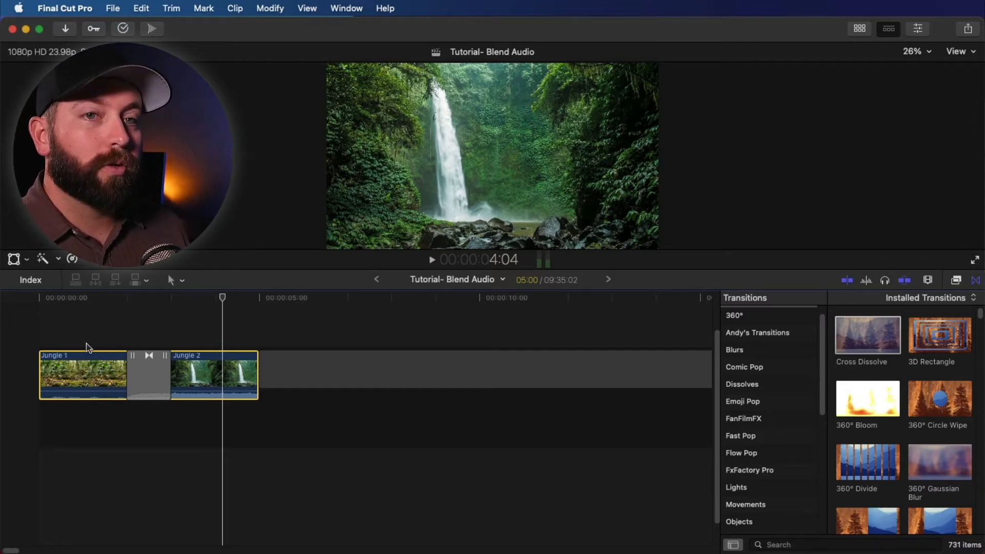
- Select the edit point between Jungle 1 and Jungle 2 for the Cross Dissolve transition
{"action": "left_click", "coordinate": [149, 373]}
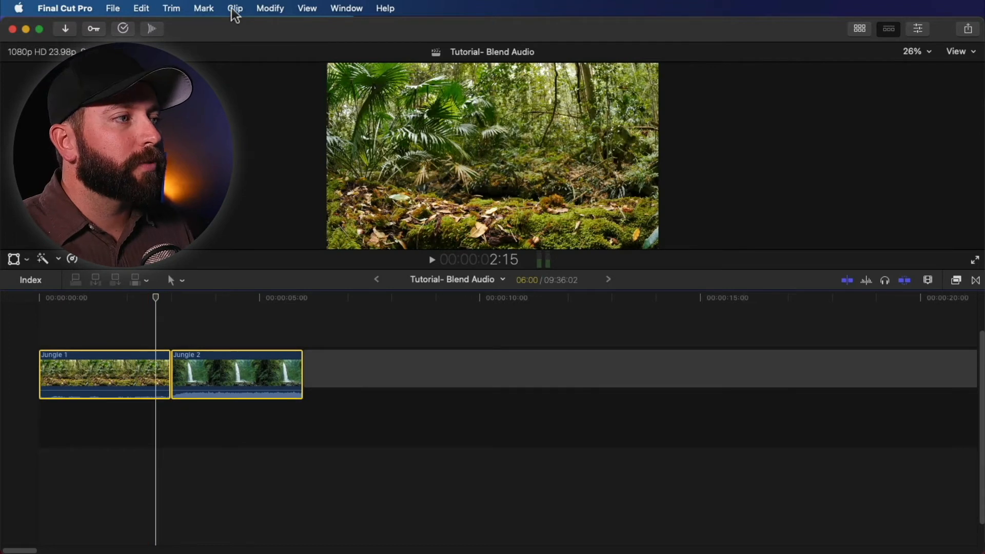
- Apply Modify > Adjust Audio Fades > Crossfade to both clips, inspect the cut, then undo it
{"action": "left_click", "coordinate": [270, 8]}
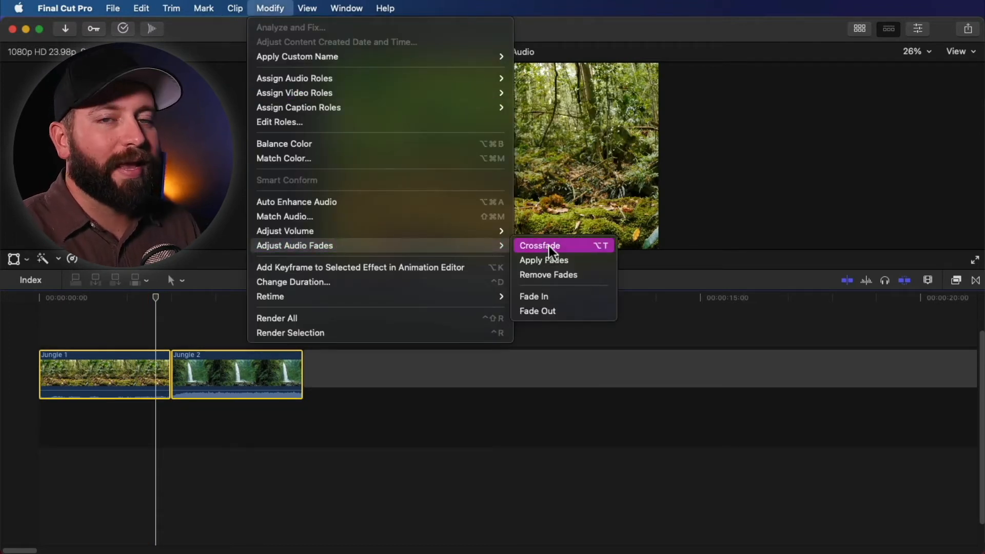
{"action": "left_click", "coordinate": [539, 245]}
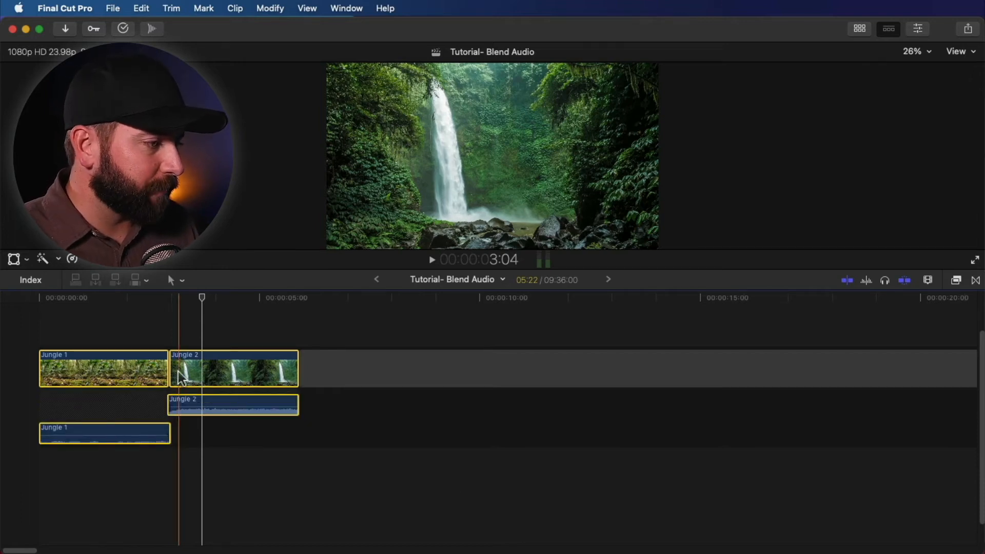
{"action": "key", "text": "cmd+="}
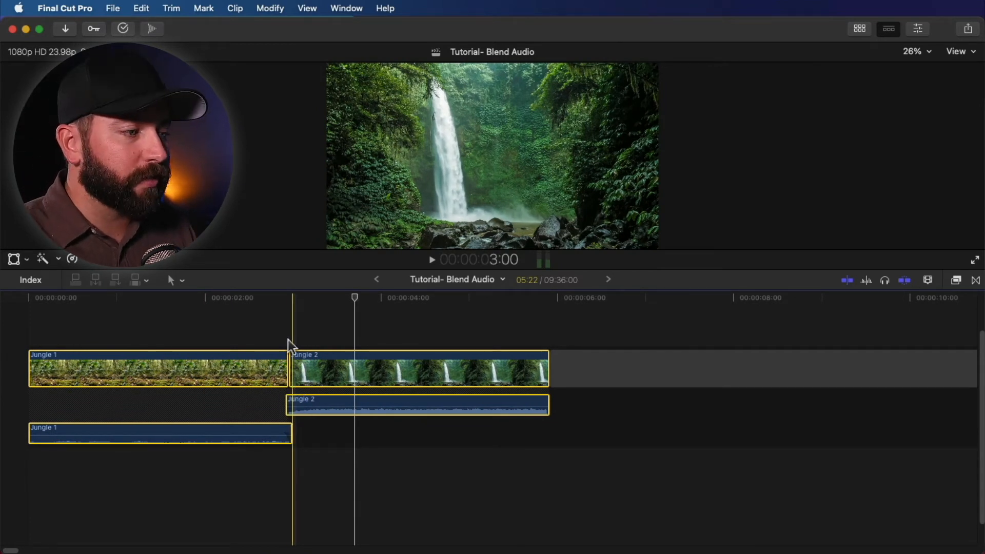
{"action": "key", "text": "cmd+z"}
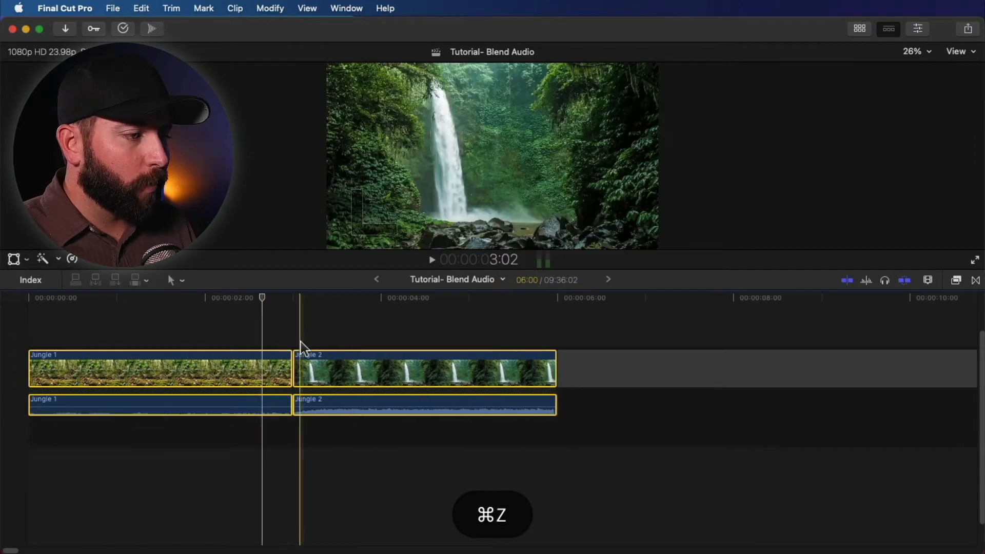
- Set the Editing preferences' default crossfade duration to 1.00 second and close Settings
{"action": "left_click", "coordinate": [64, 8]}
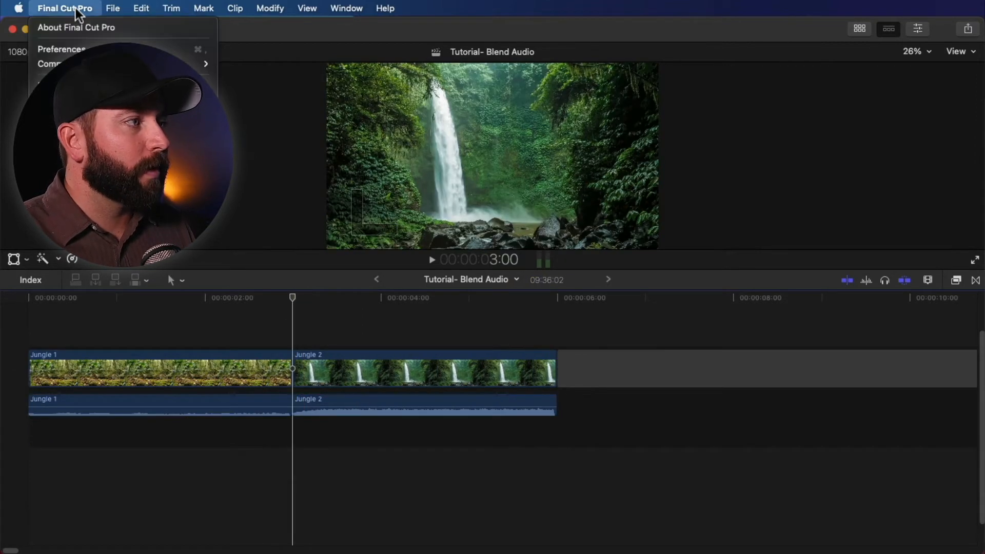
{"action": "mouse_move", "coordinate": [60, 50]}
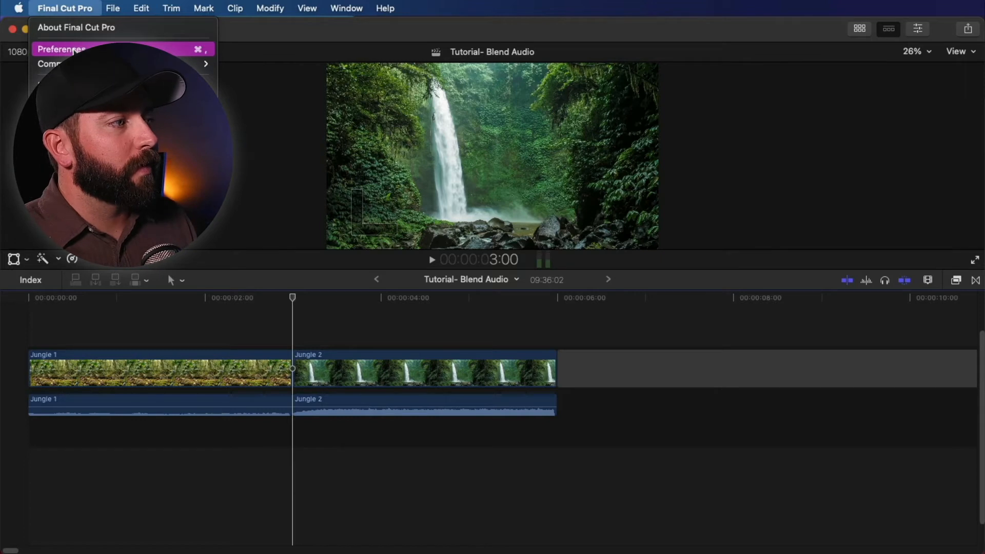
{"action": "left_click", "coordinate": [60, 49]}
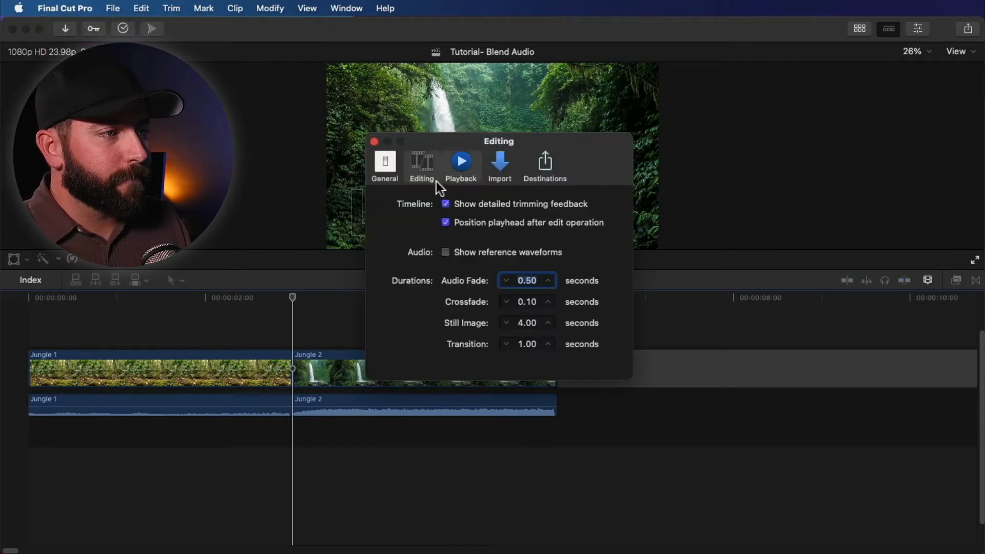
{"action": "mouse_move", "coordinate": [517, 307]}
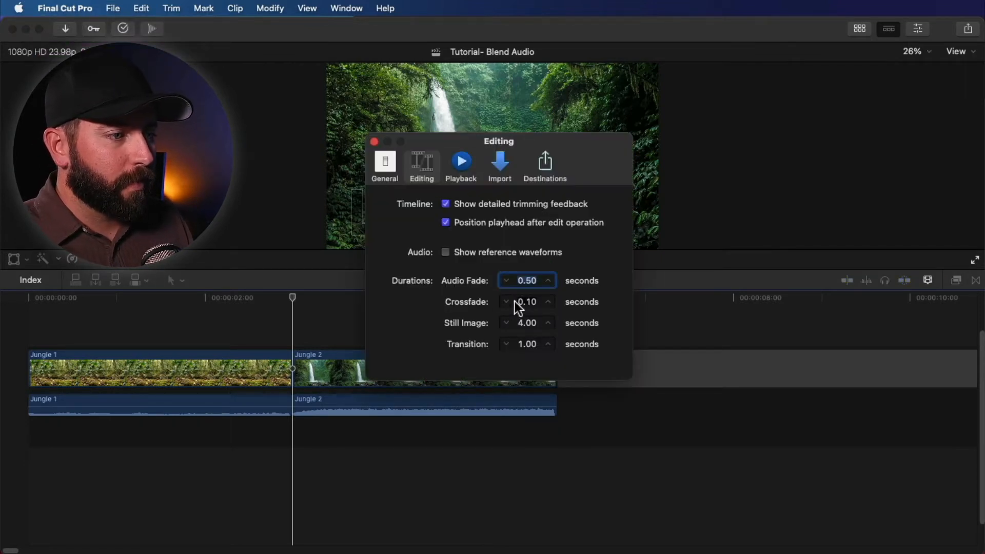
{"action": "left_click", "coordinate": [526, 302]}
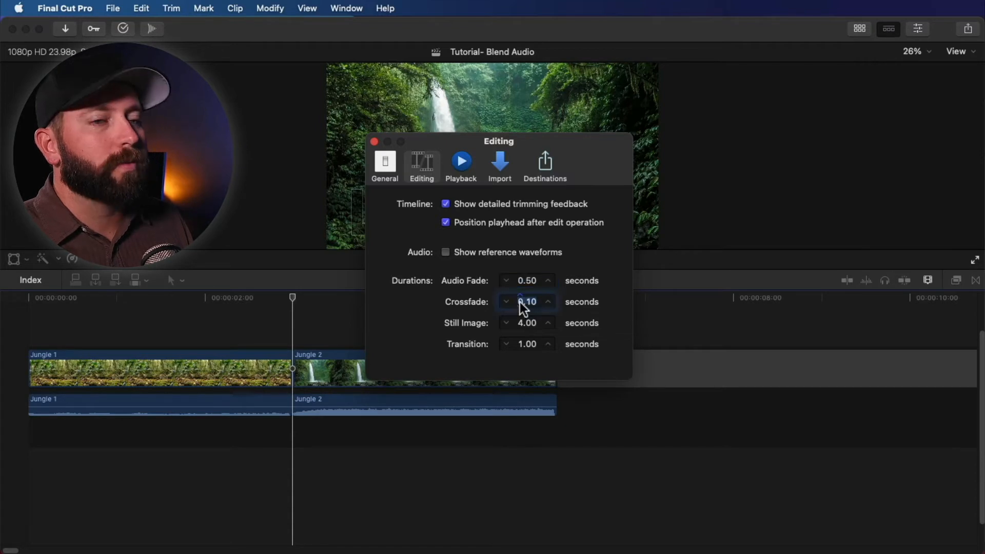
{"action": "left_click", "coordinate": [526, 302]}
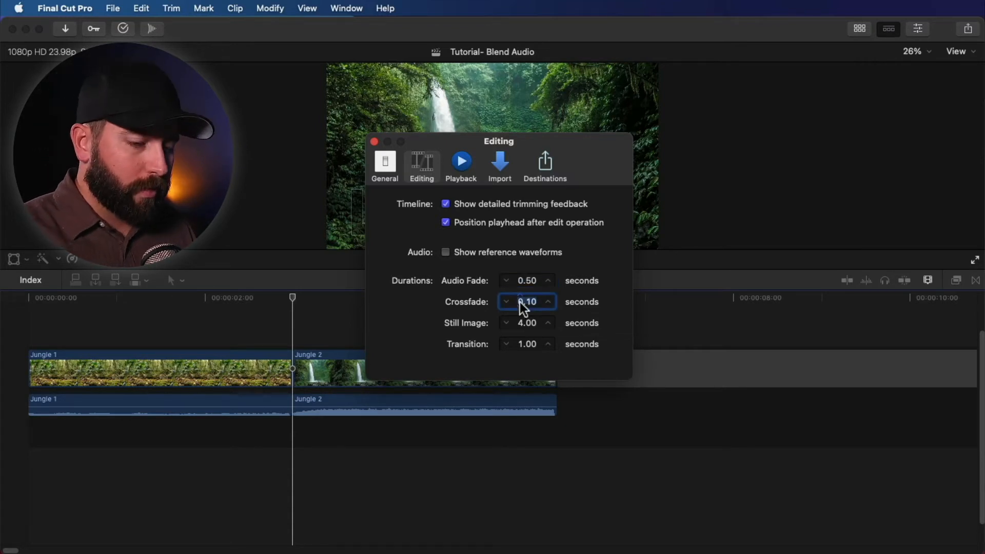
{"action": "left_click", "coordinate": [547, 301]}
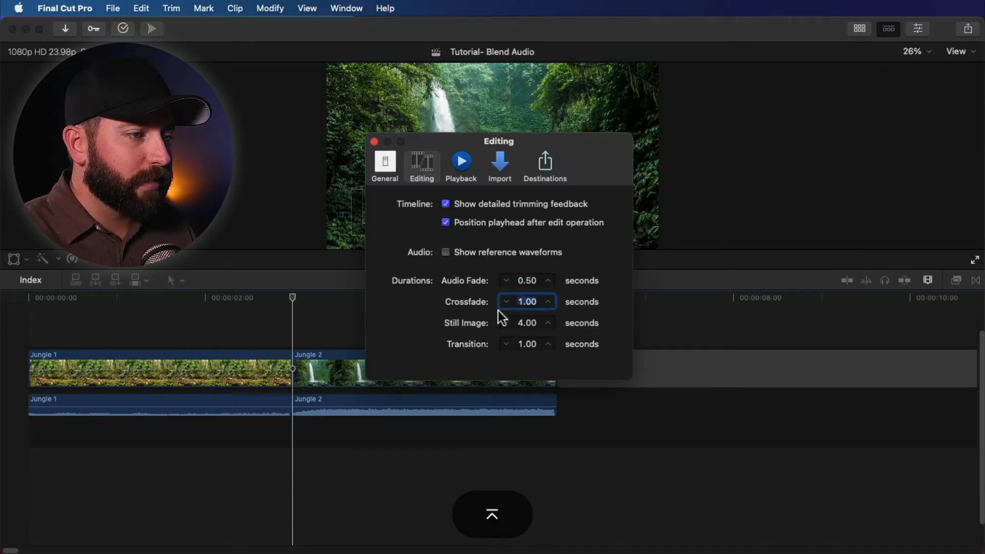
{"action": "left_click", "coordinate": [376, 141]}
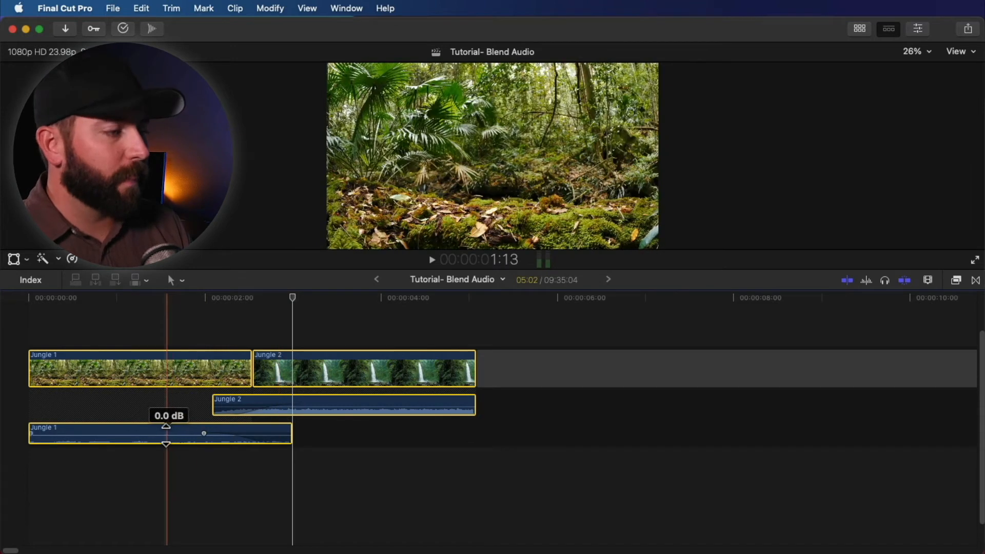
- Play back the Jungle clips with each clip's audio extended past the video cut
{"action": "key", "text": "space"}
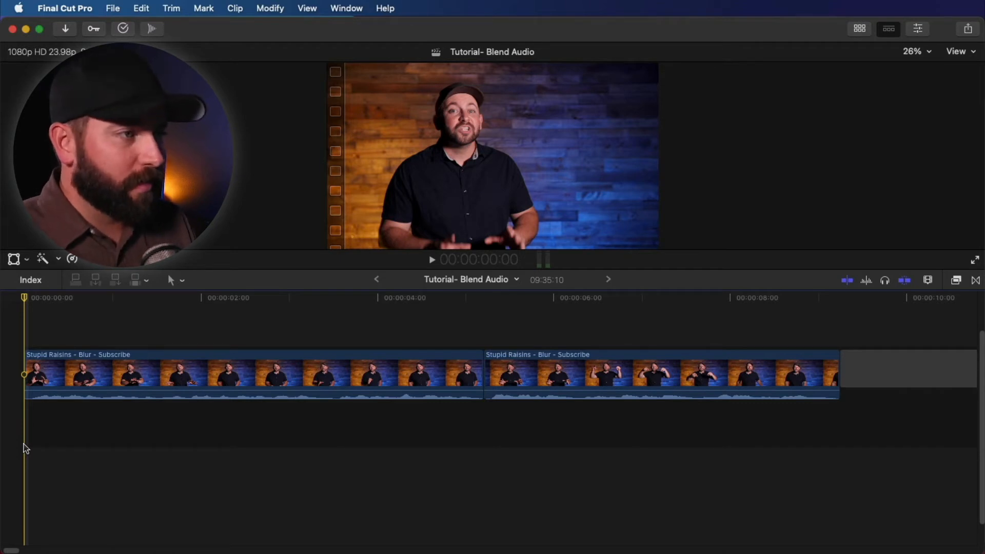
- Play the speaker sequence from the start, stop it, and select both speaker clips
{"action": "key", "text": "space"}
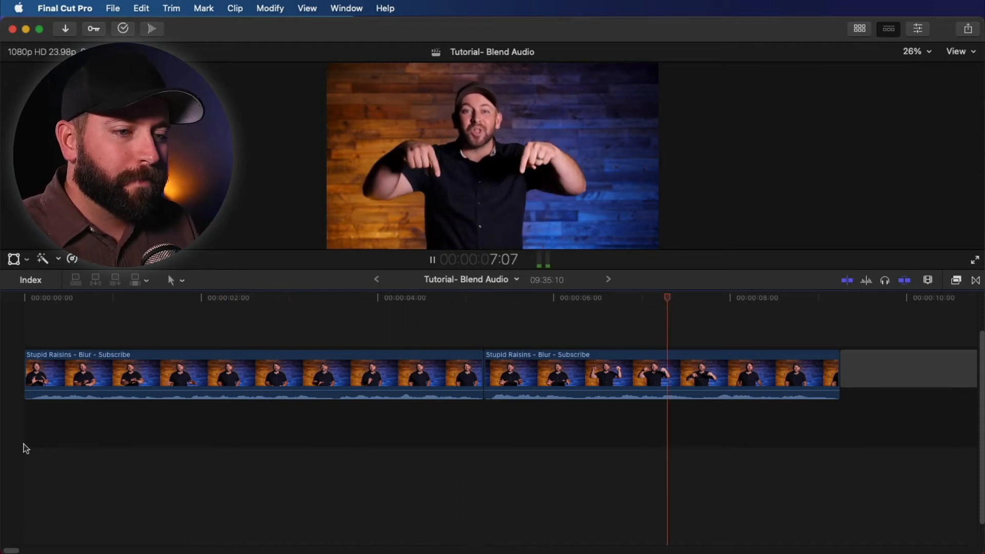
{"action": "key", "text": "space"}
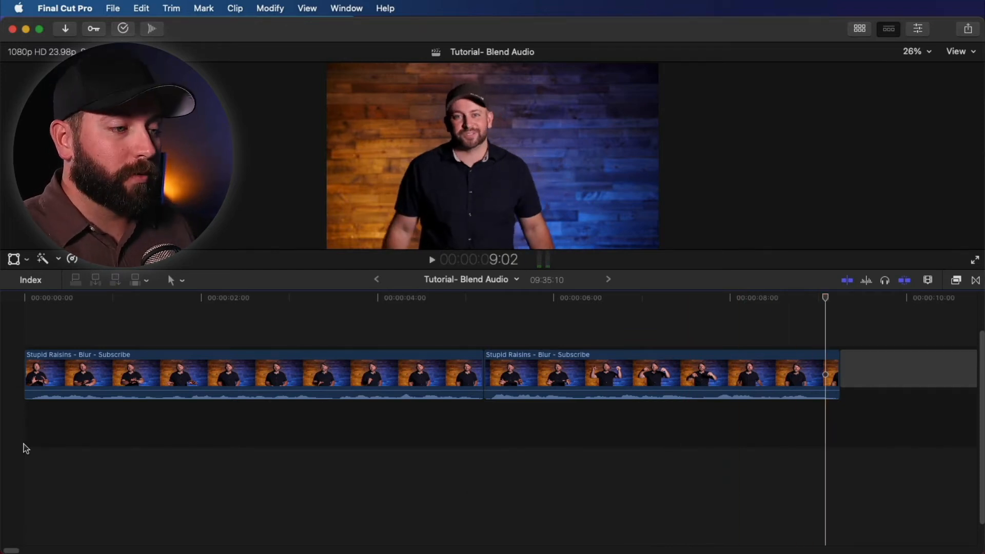
{"action": "left_click", "coordinate": [447, 376]}
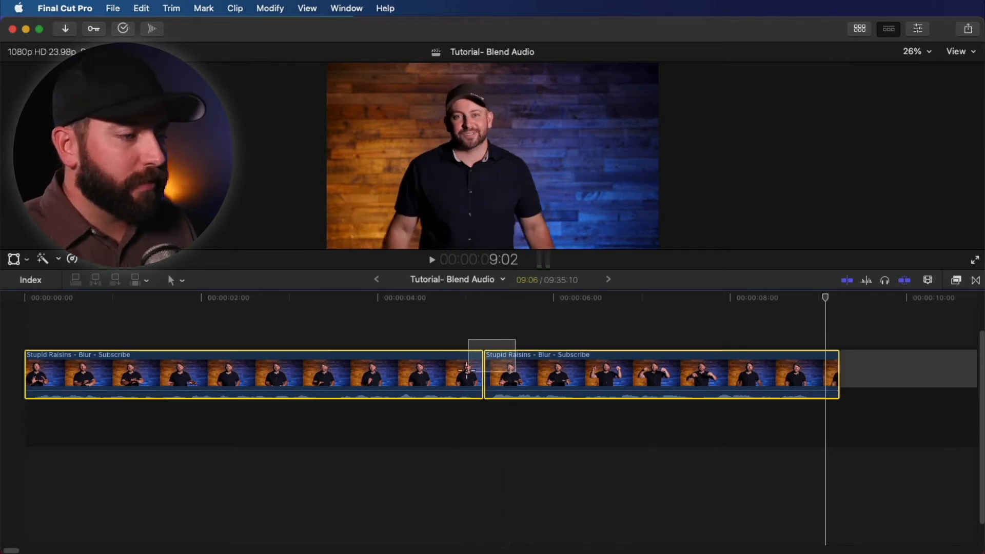
- Expand the speakers' audio, extend the first clip's audio past the cut with an S-curve fade, and play it
{"action": "key", "text": "ctrl+d"}
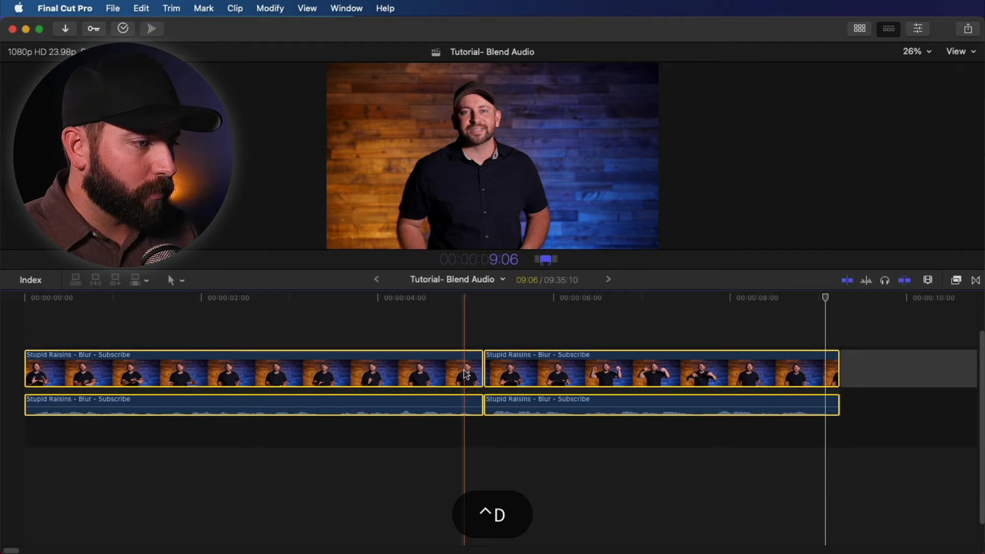
{"action": "mouse_move", "coordinate": [489, 381]}
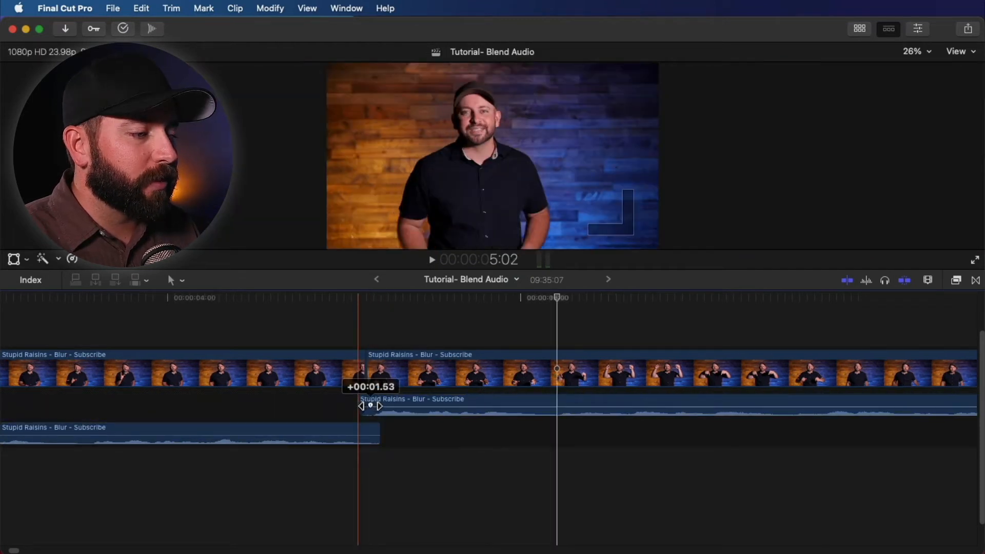
{"action": "left_click_drag", "start_coordinate": [371, 406], "coordinate": [363, 437]}
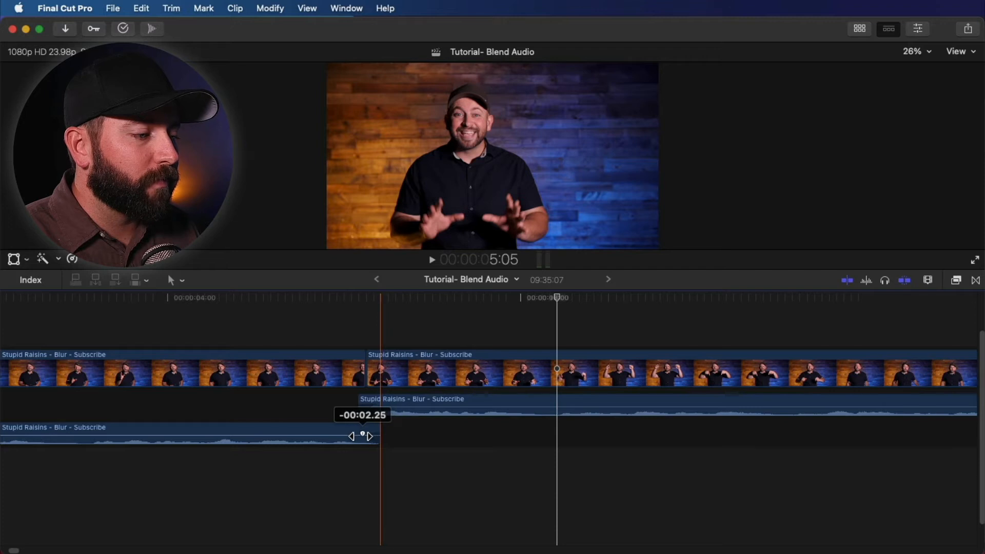
{"action": "left_click", "coordinate": [355, 435]}
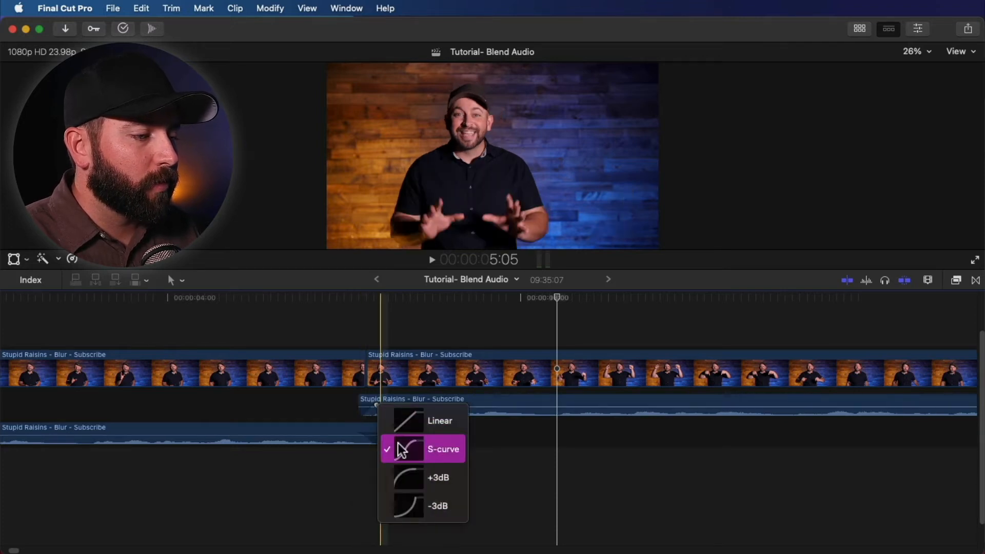
{"action": "left_click", "coordinate": [442, 449]}
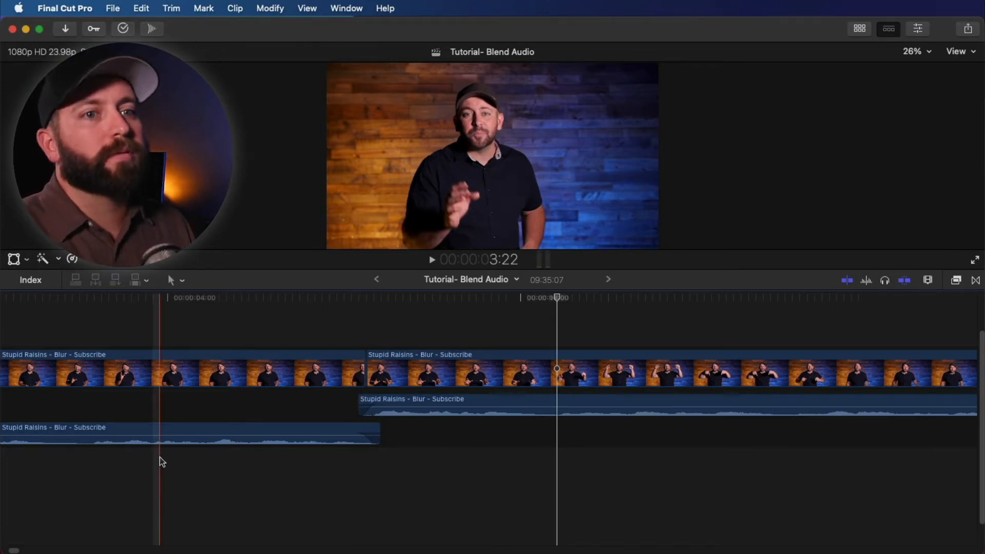
{"action": "key", "text": "space"}
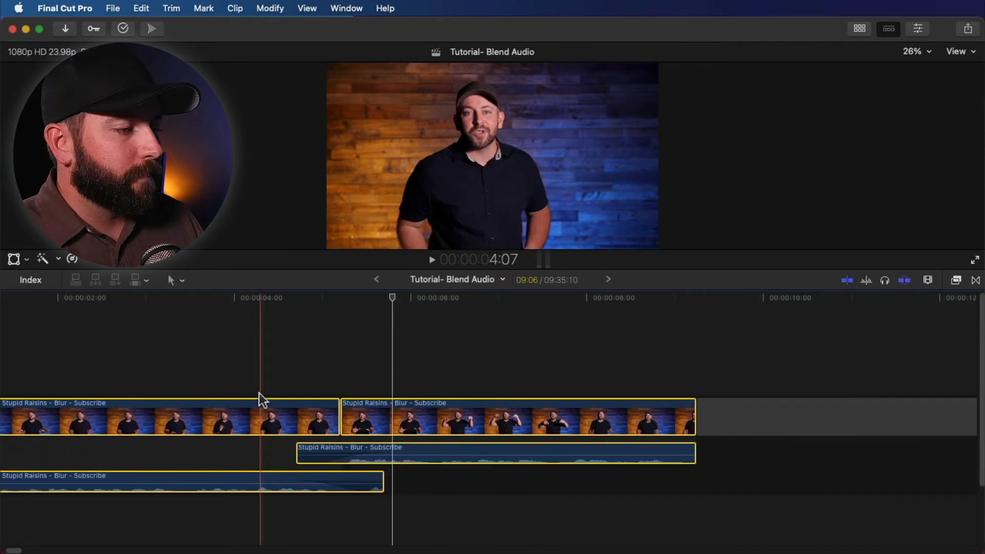
{"action": "key", "text": "space"}
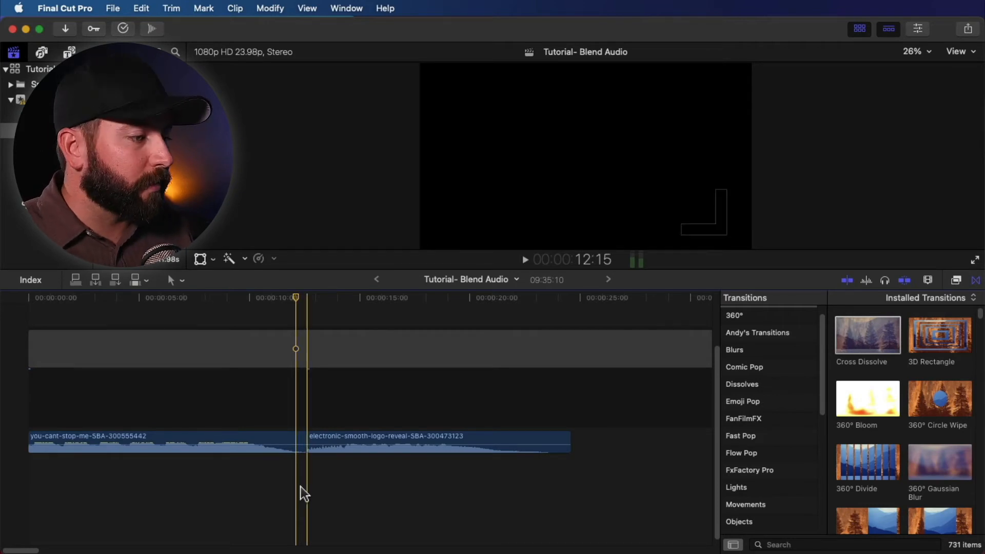
{"action": "left_click", "coordinate": [211, 474]}
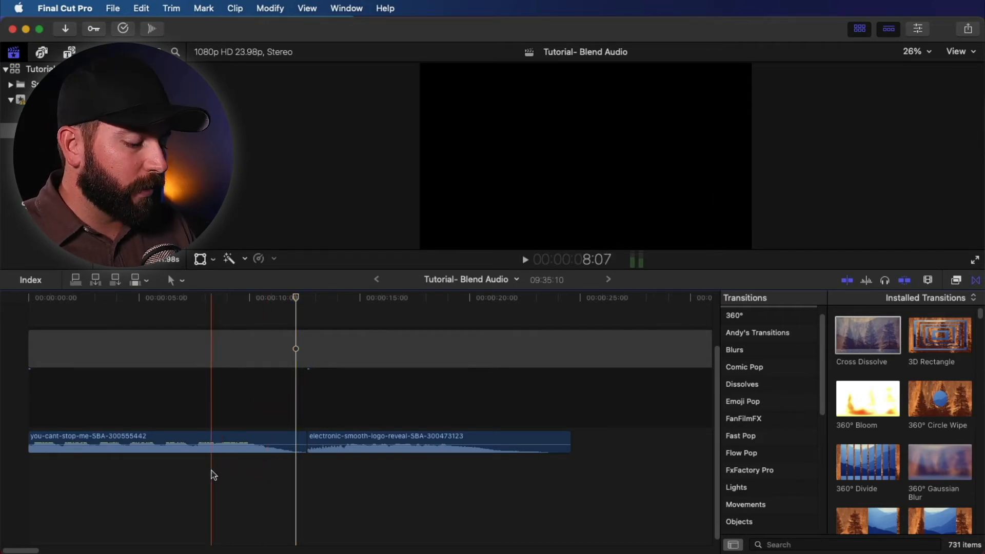
{"action": "key", "text": "space"}
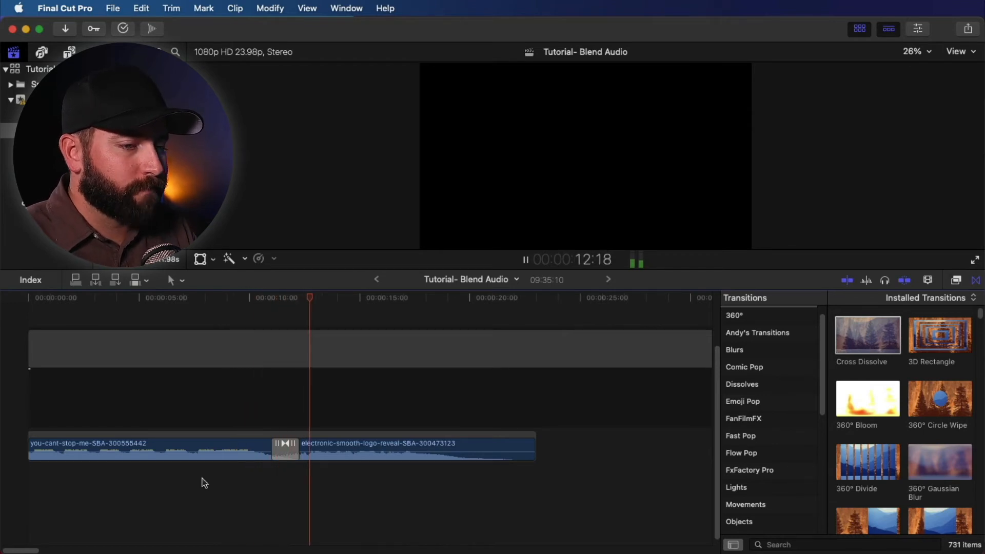
{"action": "key", "text": "space"}
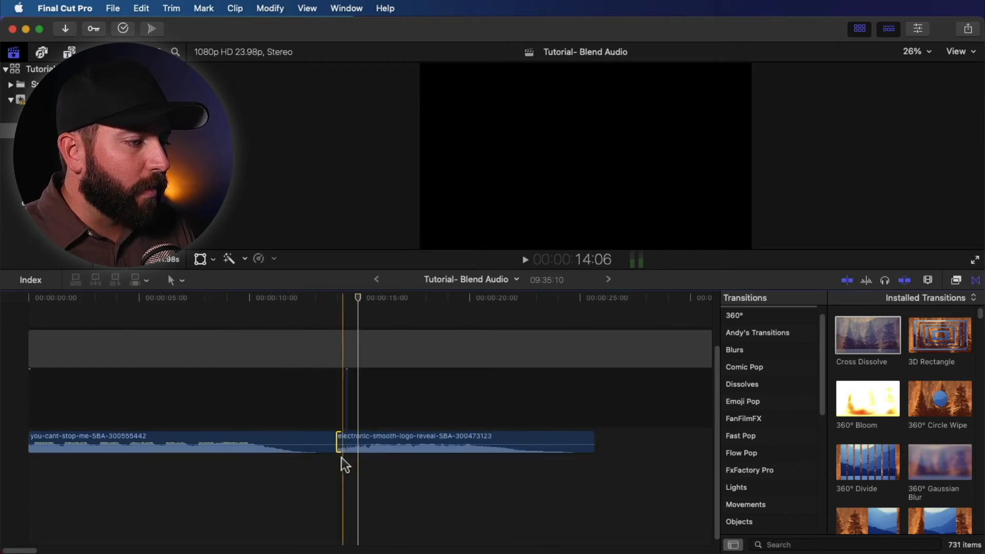
- Play the songs, then move the second song under the first's ending with the beat markers lined up
{"action": "key", "text": "space"}
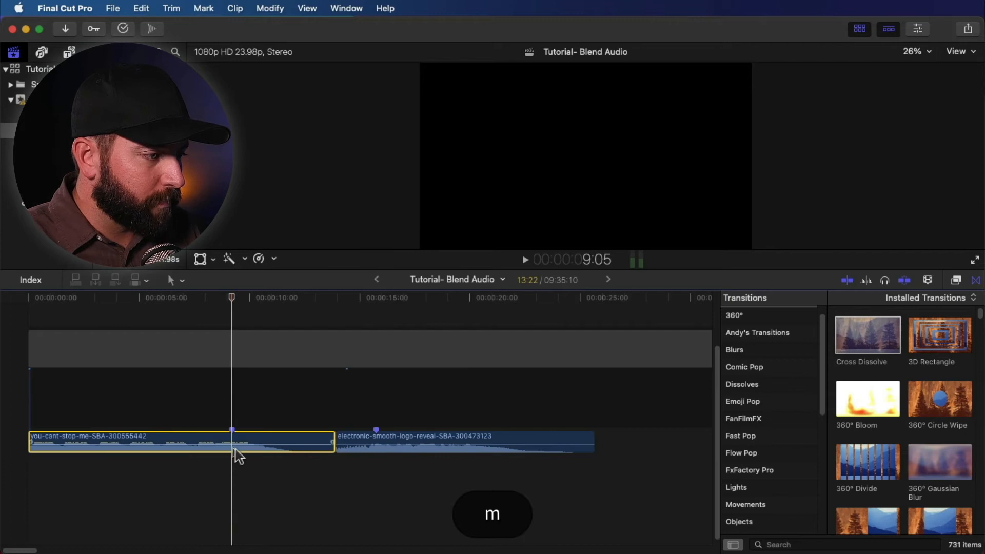
{"action": "left_click_drag", "start_coordinate": [415, 441], "coordinate": [320, 471]}
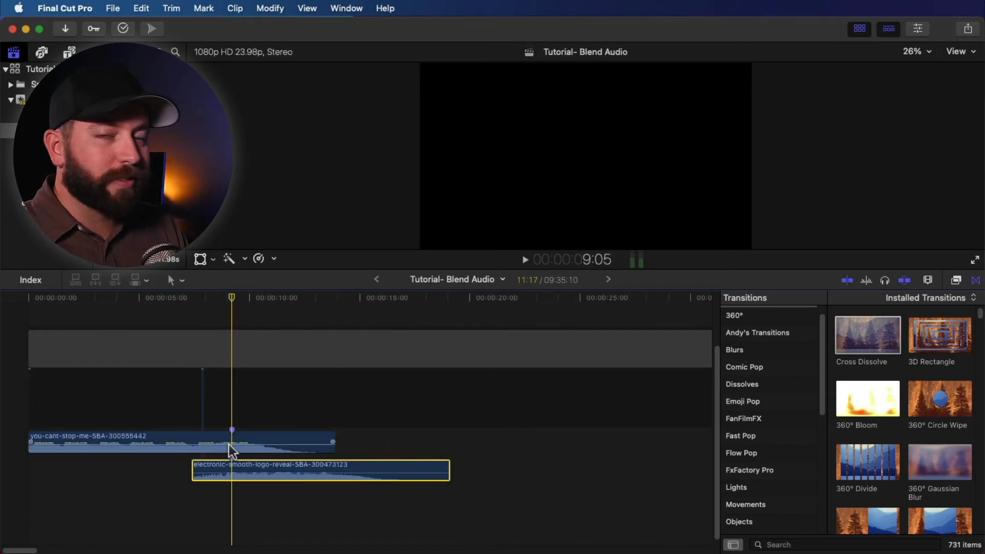
{"action": "left_click_drag", "start_coordinate": [333, 440], "coordinate": [308, 440]}
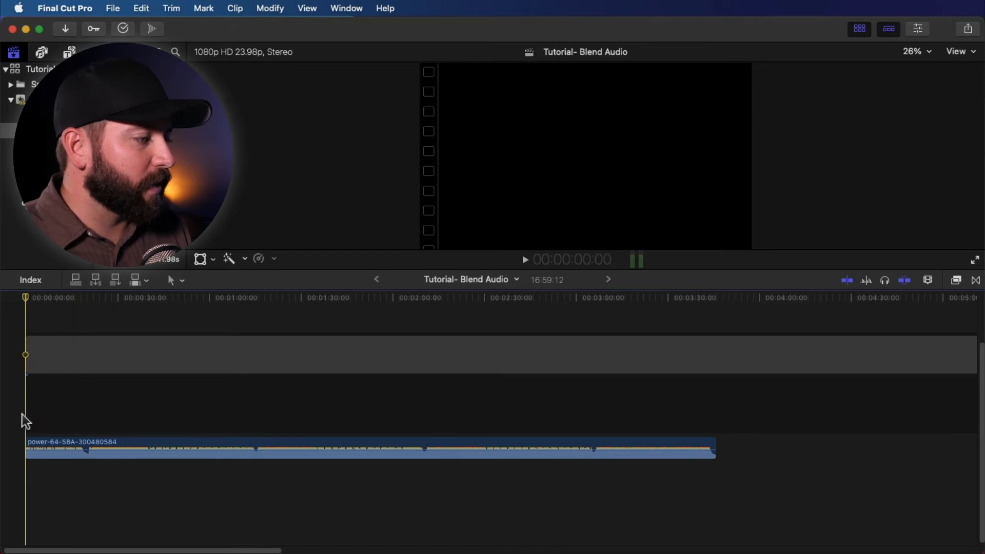
- Play the timeline section holding the power-64 song
{"action": "key", "text": "space"}
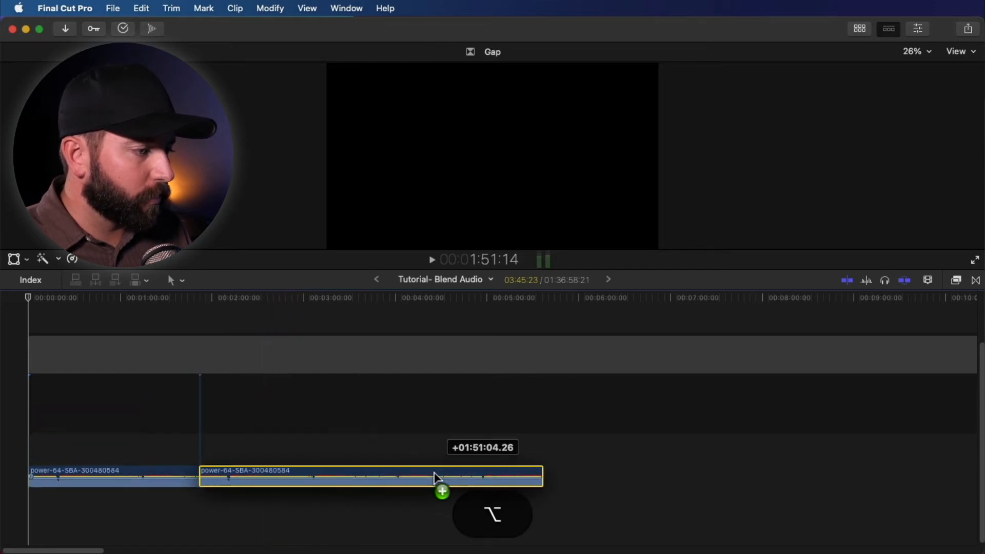
- Duplicate the speaker clip, blade it in two and move the second piece later, leaving a gap
{"action": "left_click_drag", "start_coordinate": [437, 477], "coordinate": [305, 478]}
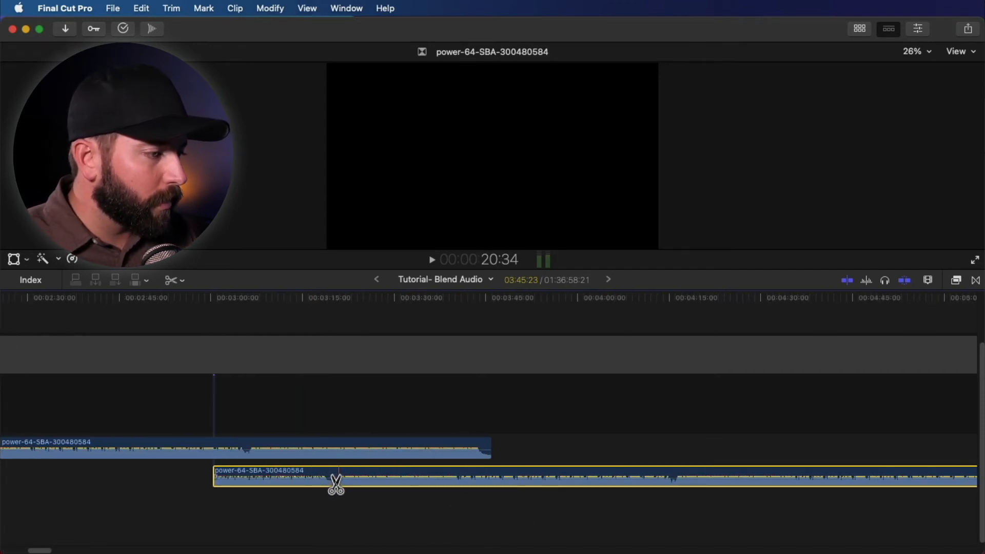
{"action": "left_click", "coordinate": [338, 477]}
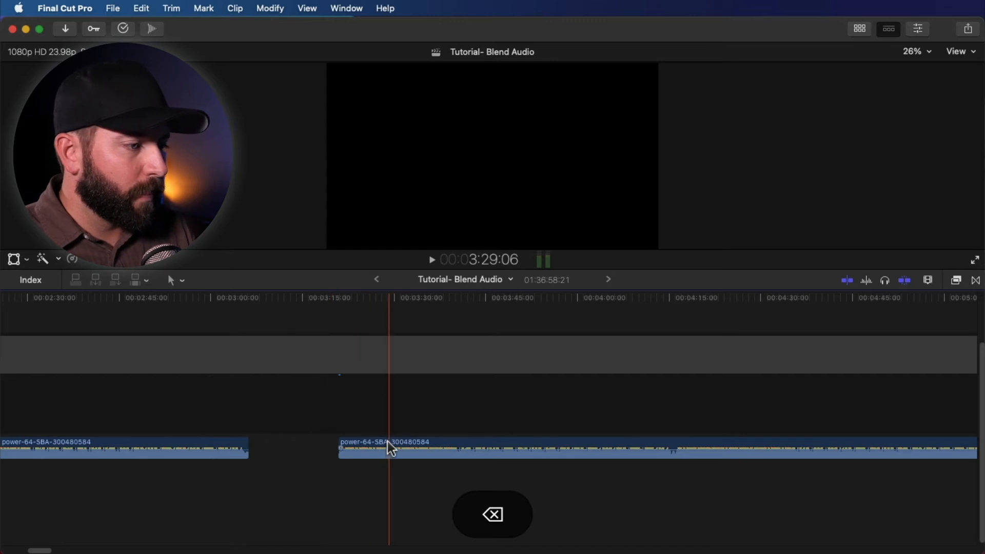
{"action": "left_click_drag", "start_coordinate": [387, 448], "coordinate": [298, 479]}
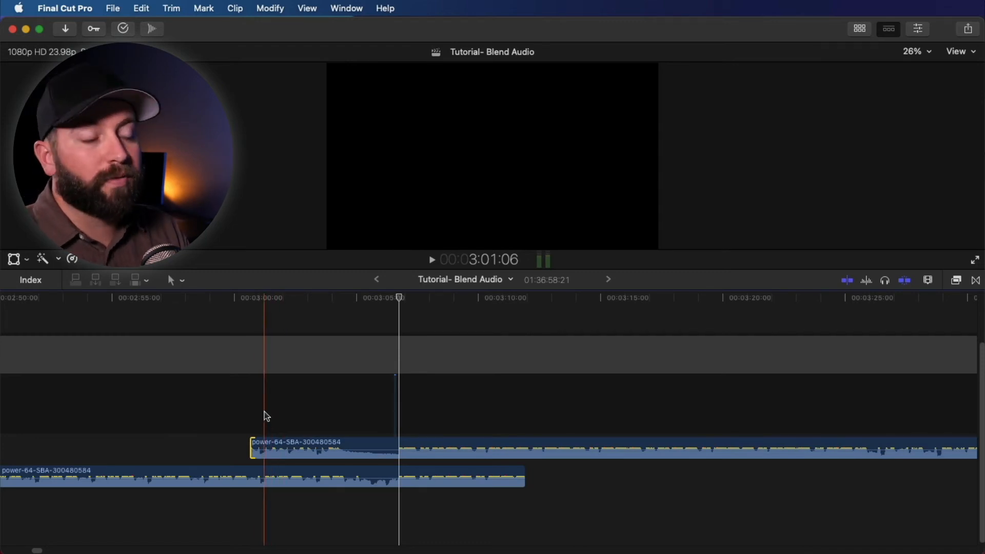
- Play back the overlap between the two speaker clips, zooming in to check the fade
{"action": "key", "text": "space"}
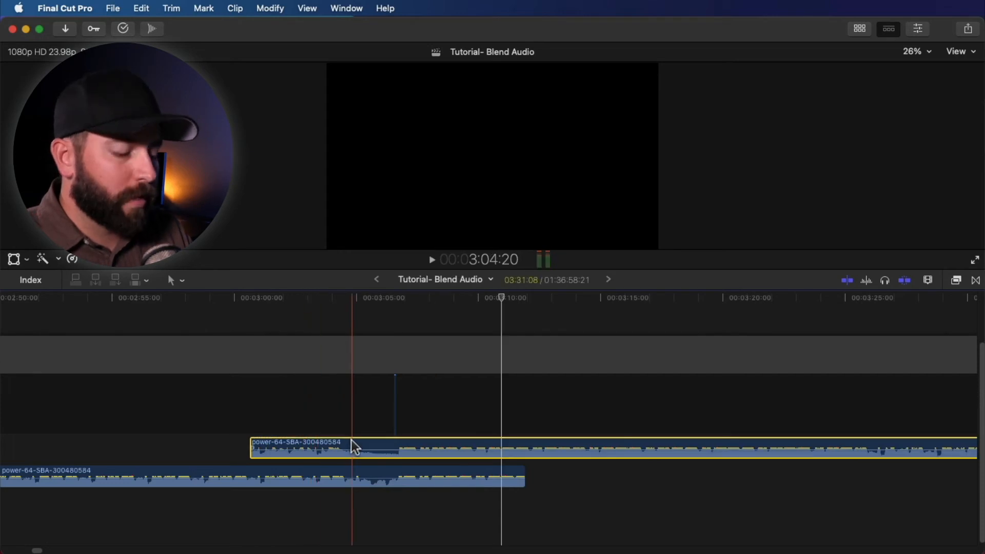
{"action": "key", "text": "cmd+="}
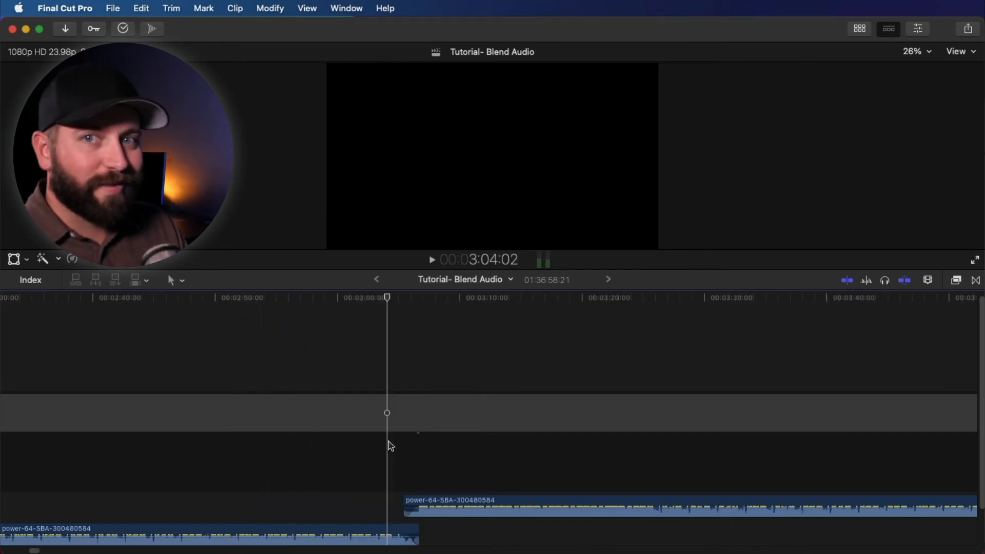
{"action": "key", "text": "space"}
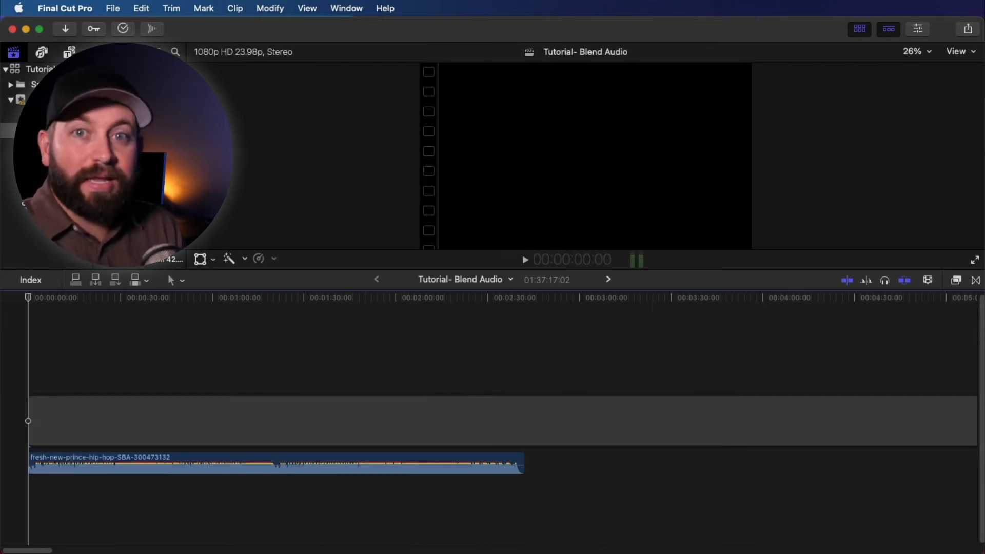
- Set Clip Appearance to large audio waveforms and select the song clip
{"action": "key", "text": "space"}
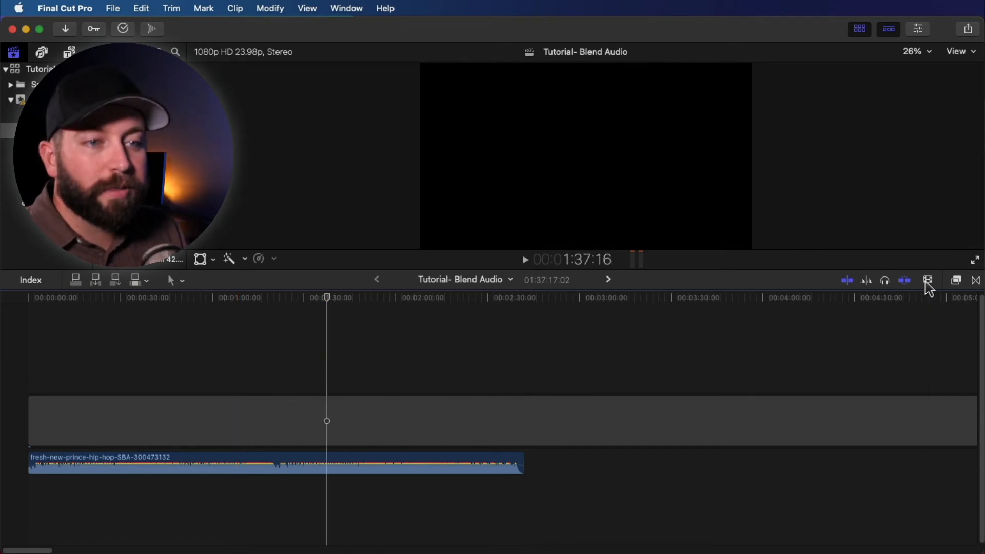
{"action": "left_click", "coordinate": [929, 280]}
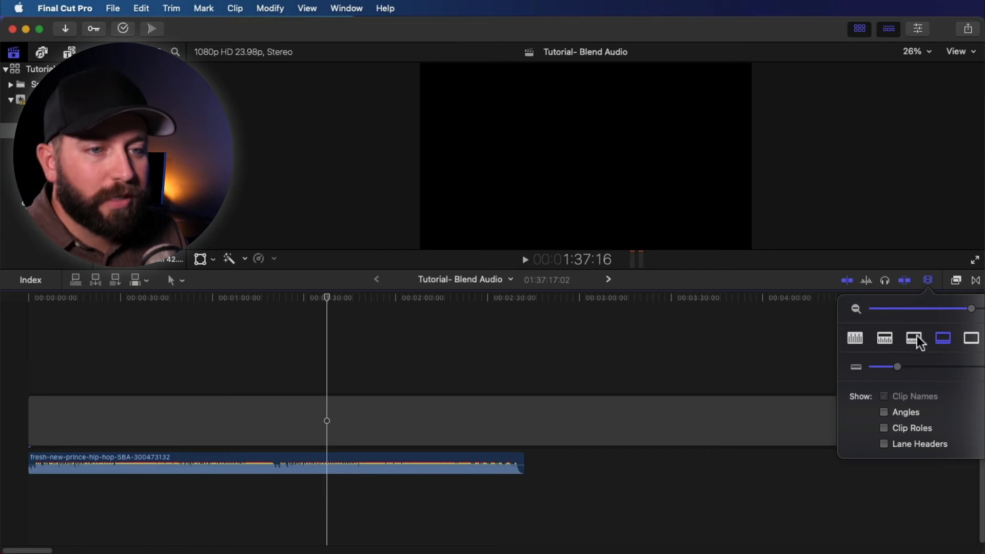
{"action": "left_click", "coordinate": [855, 337]}
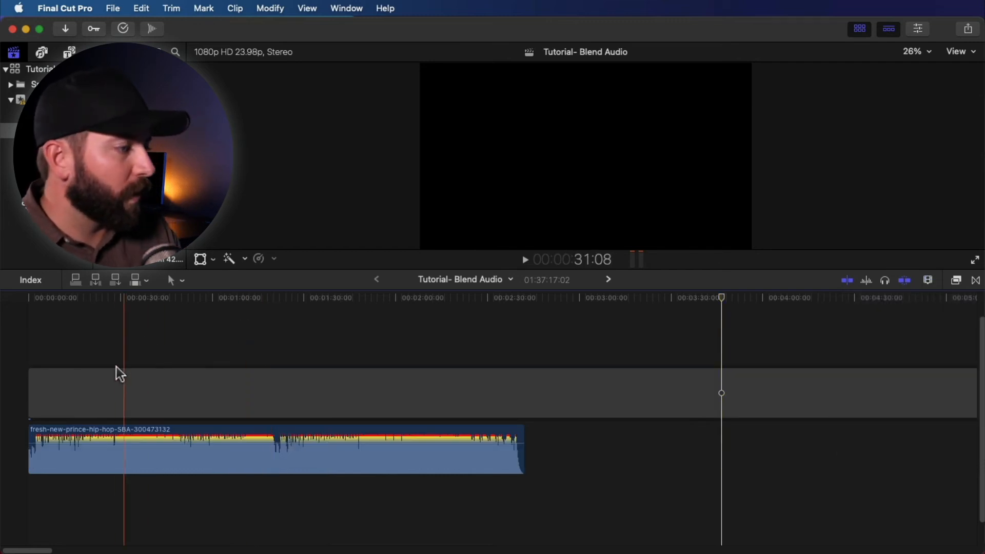
{"action": "left_click", "coordinate": [211, 452]}
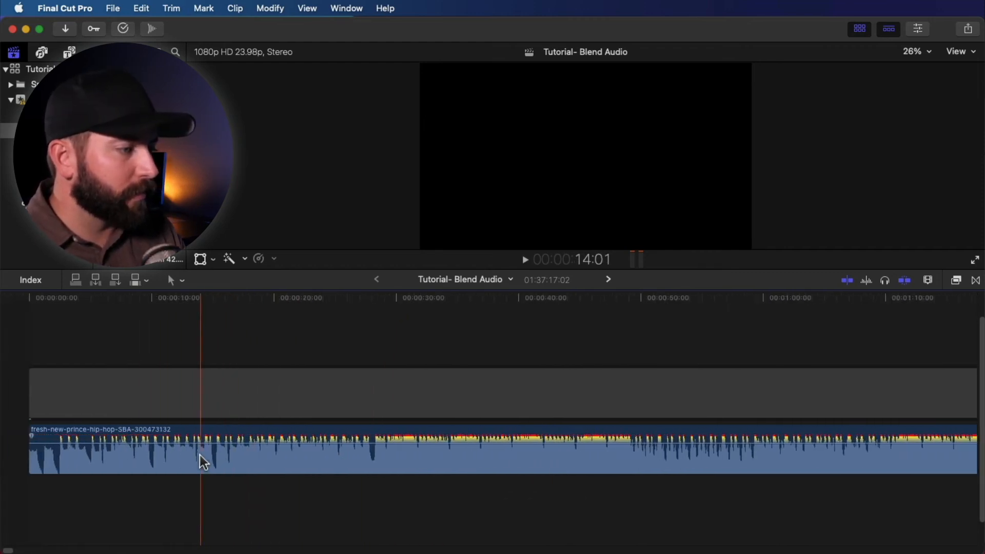
- Blade the song near the seven-second mark and play back the overlapped, faded pieces
{"action": "key", "text": "space"}
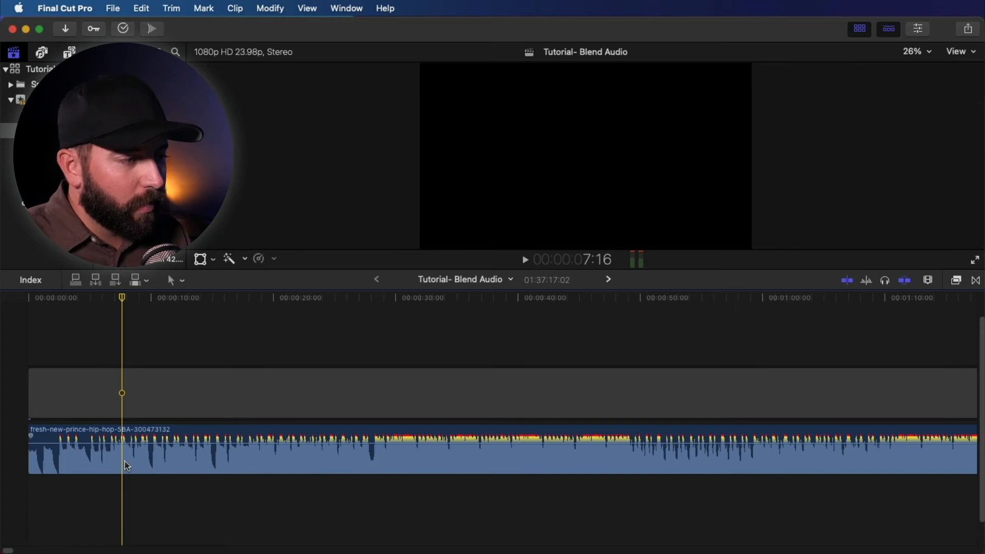
{"action": "key", "text": "b"}
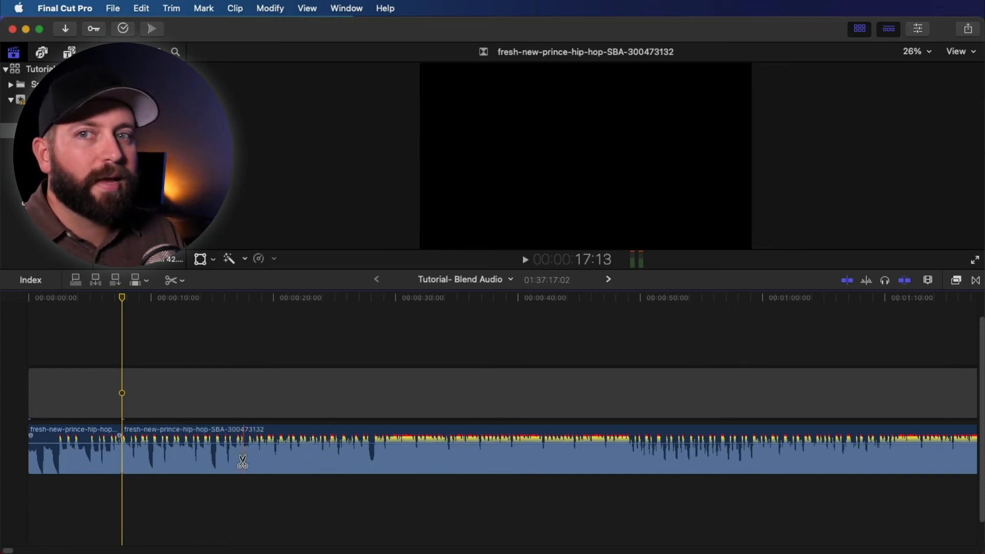
{"action": "key", "text": "space"}
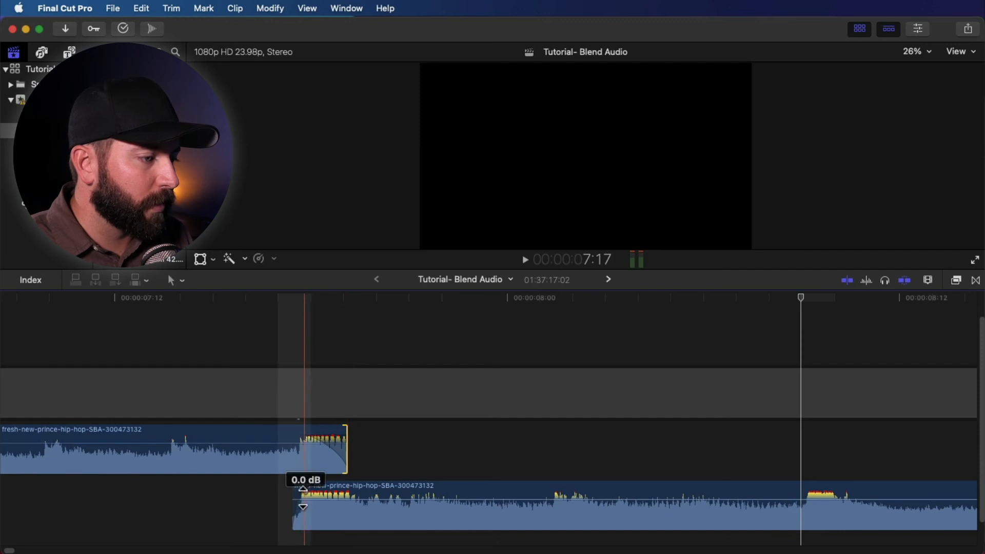
{"action": "key", "text": "space"}
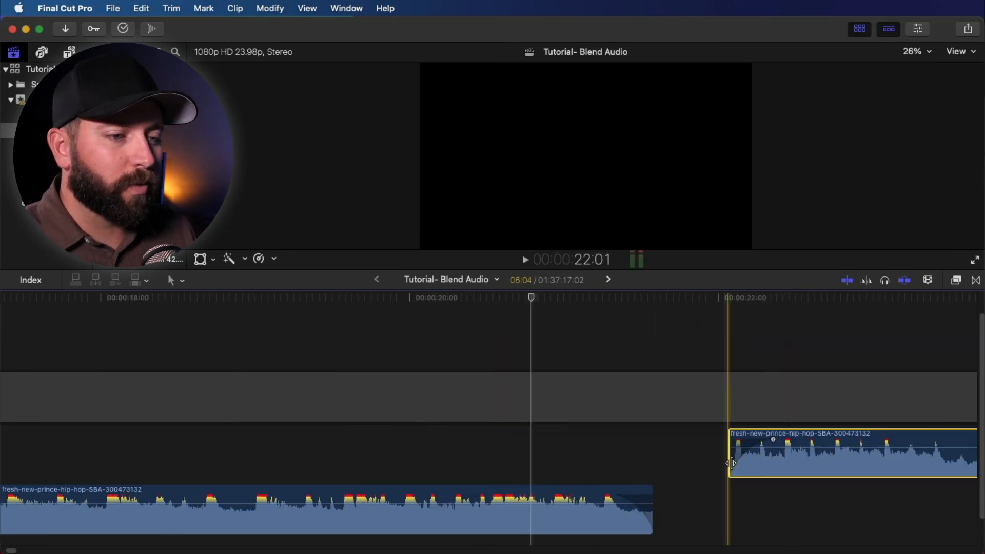
- Zoom out to see the song's ending clip placed after the shortened song
{"action": "key", "text": "cmd+-"}
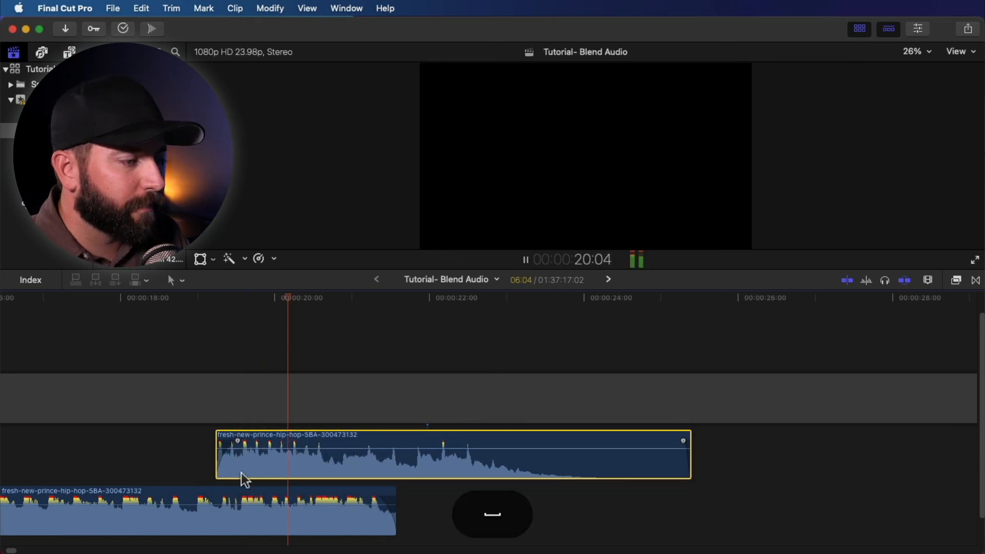
- Zoom in and play back the transition into the overlapped ending clip
{"action": "key", "text": "cmd+="}
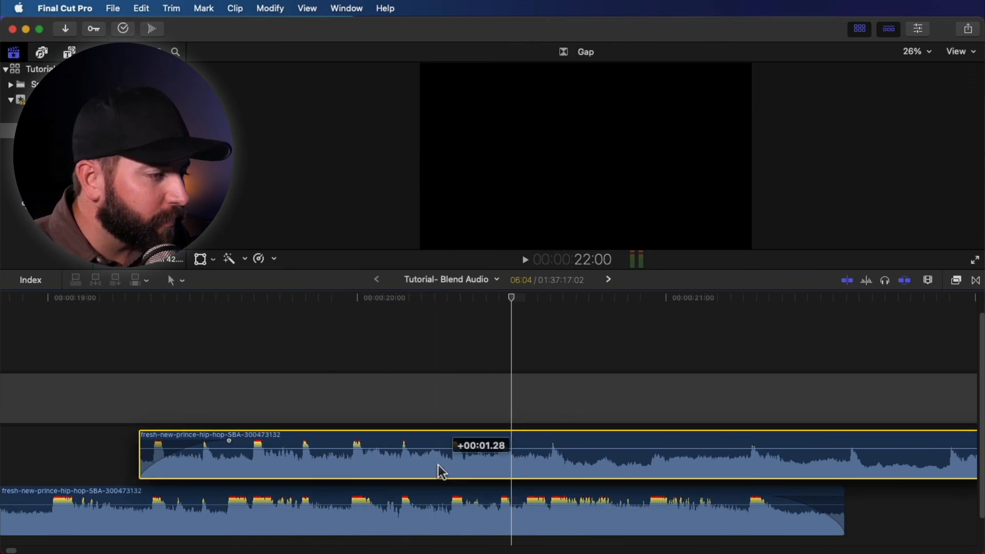
{"action": "key", "text": "space"}
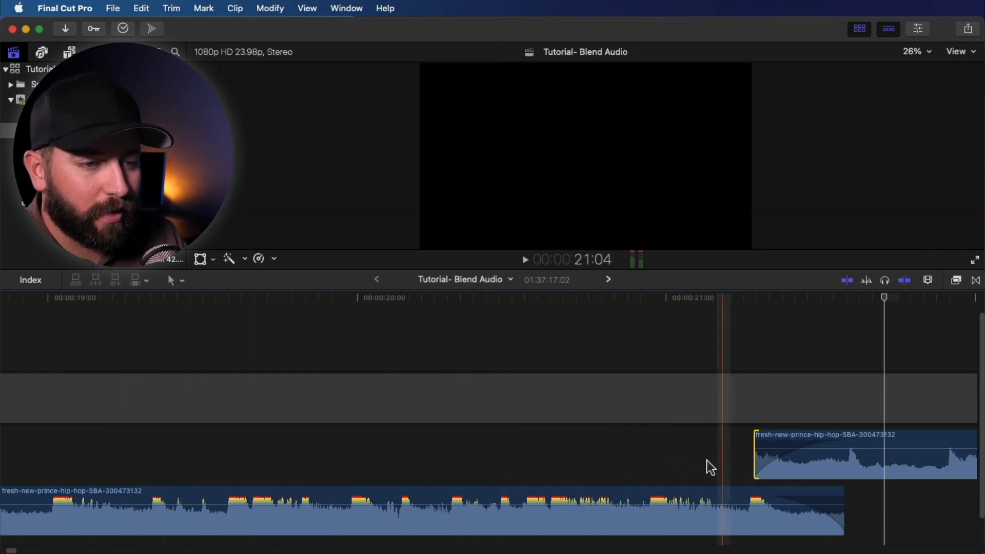
- Play back the ending clip starting just before the main song fades out
{"action": "key", "text": "space"}
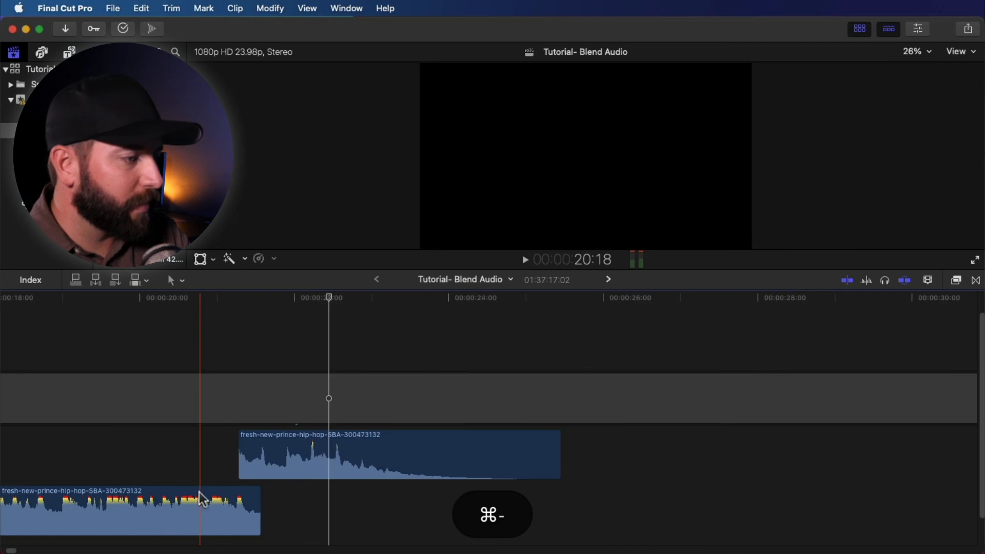
{"action": "key", "text": "space"}
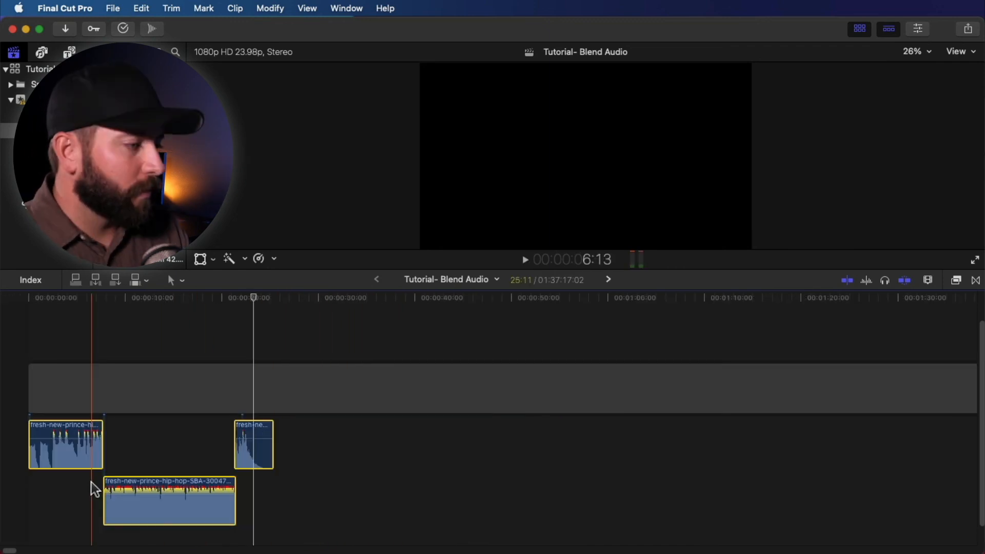
{"action": "key", "text": "space"}
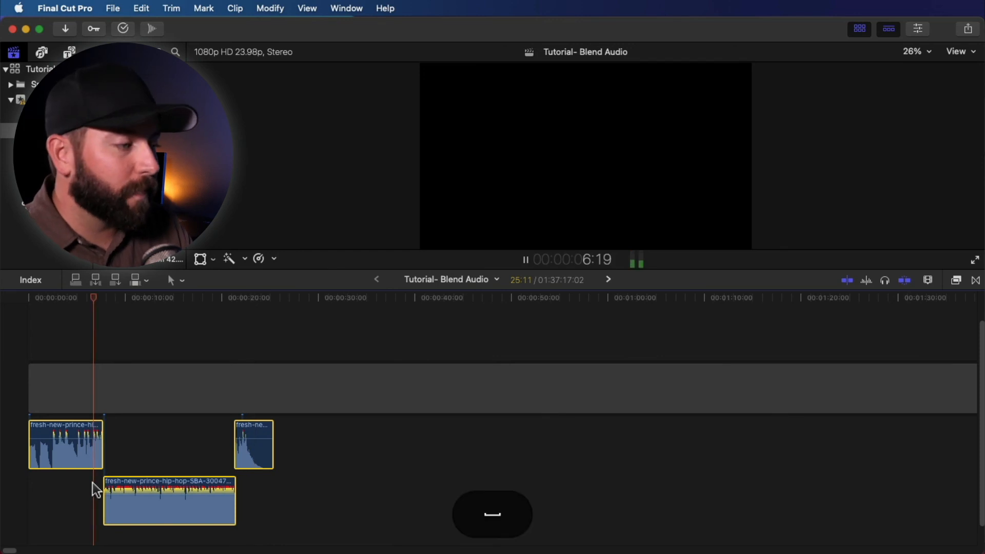